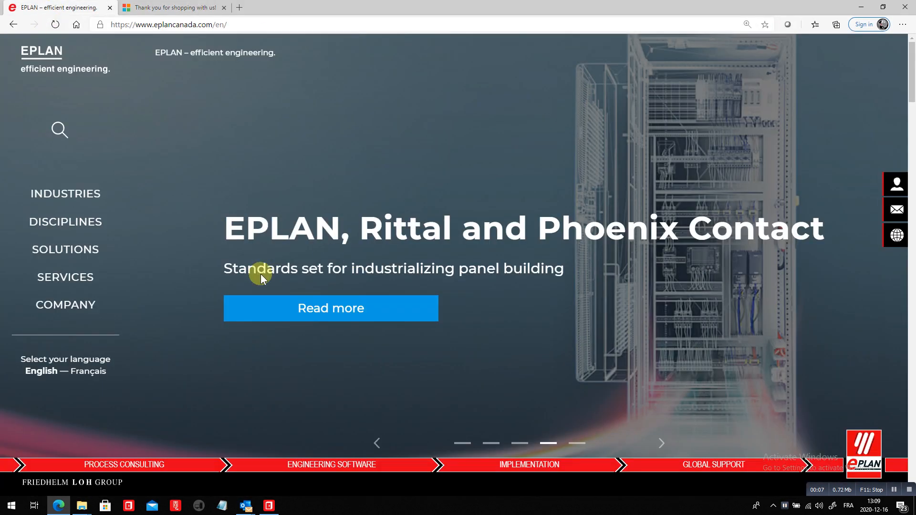
- Create the new layout space 2 for the enclosure
left_click(484, 443)
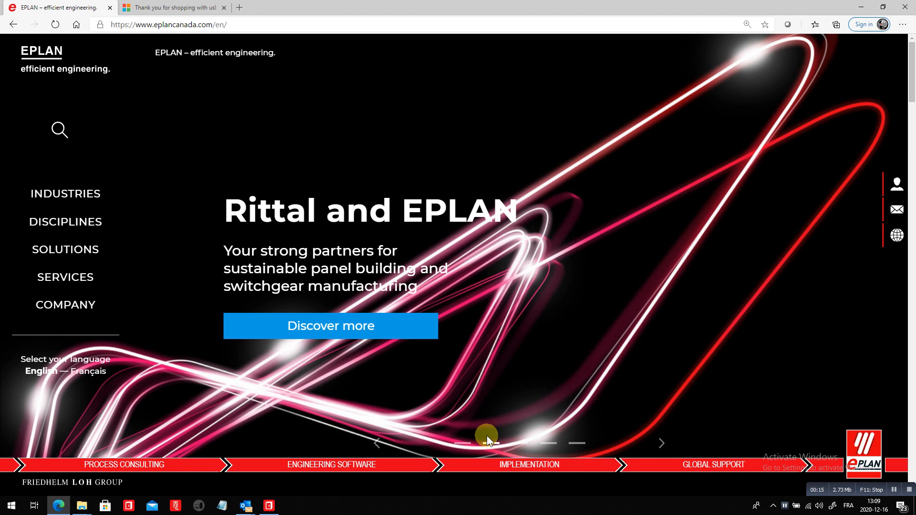
left_click(268, 506)
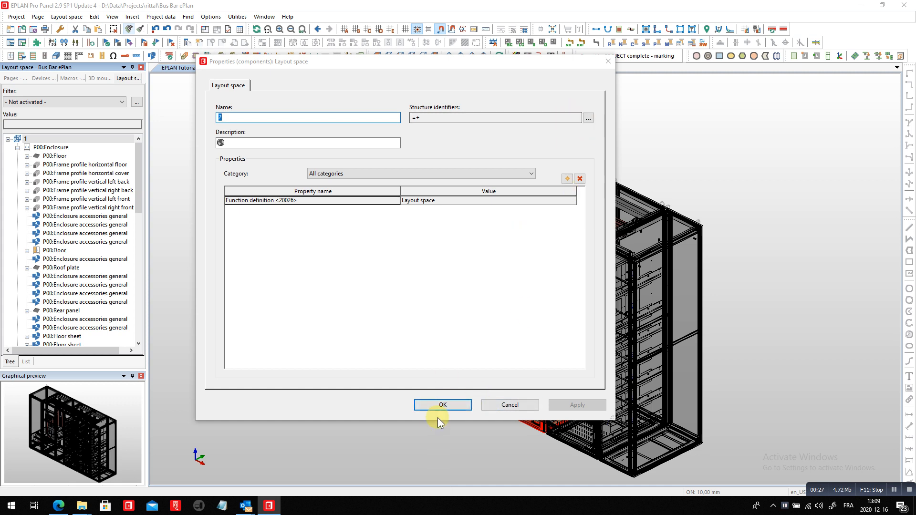
left_click(441, 405)
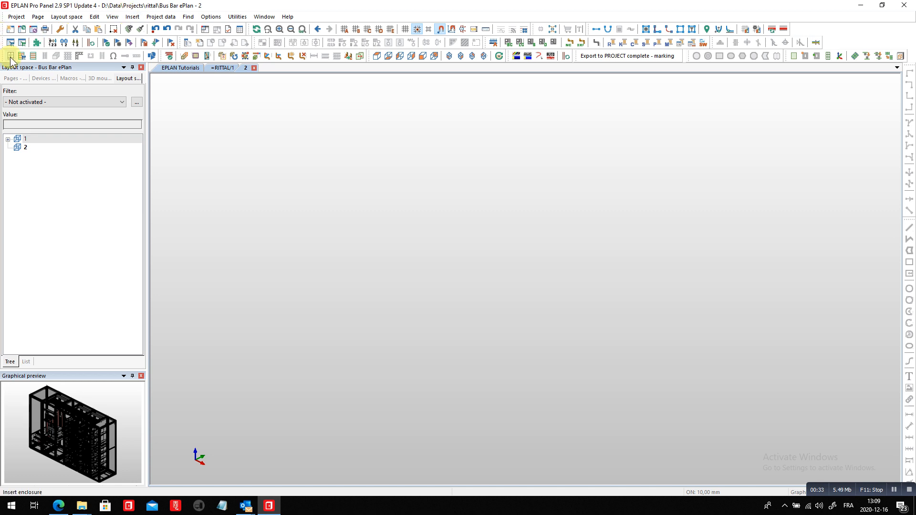
- Insert the Rittal TS 8 enclosure RIT.8608500 (600x2000x800) into the layout space
left_click(9, 55)
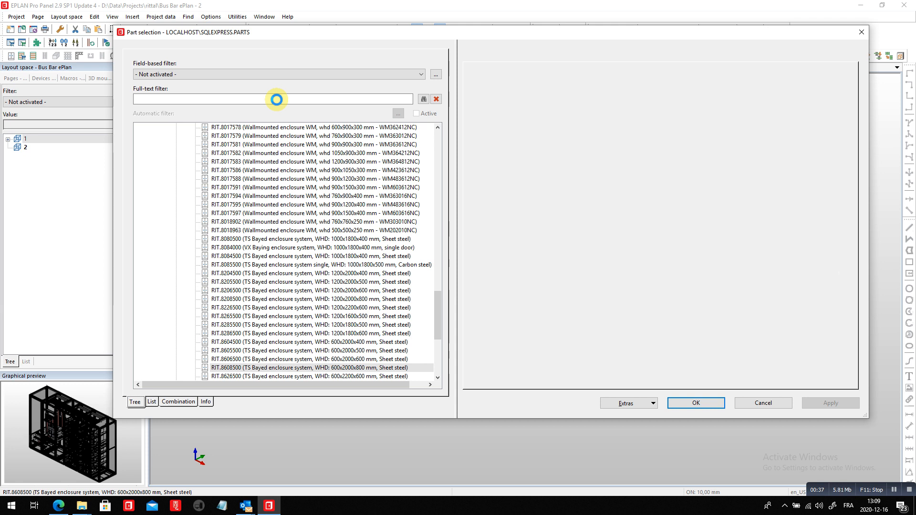
left_click(313, 367)
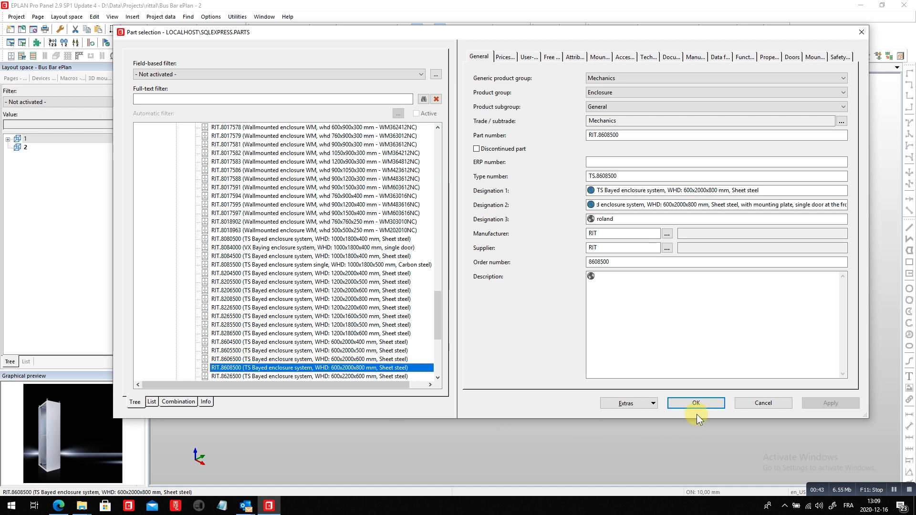
left_click(695, 402)
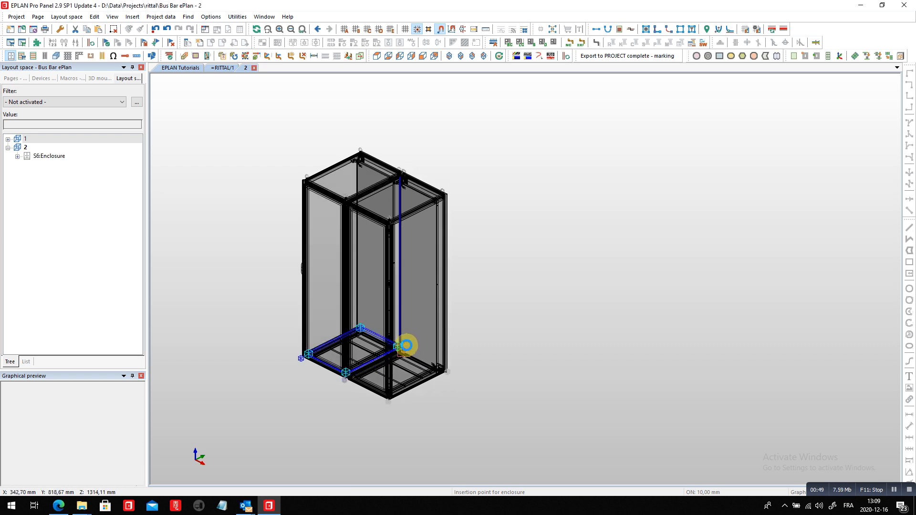
mouse_move(593, 287)
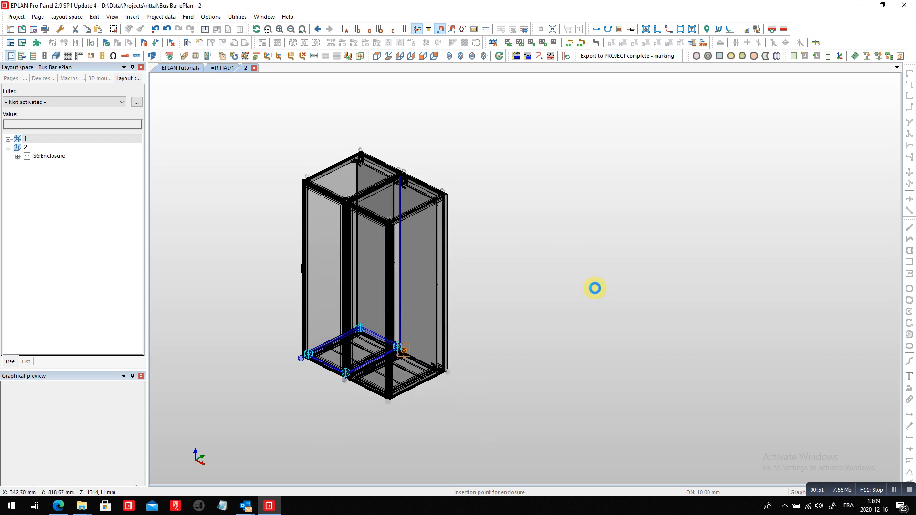
- Give the first enclosure mounting location A6 so its device tag reads =+A6-1
right_click(47, 155)
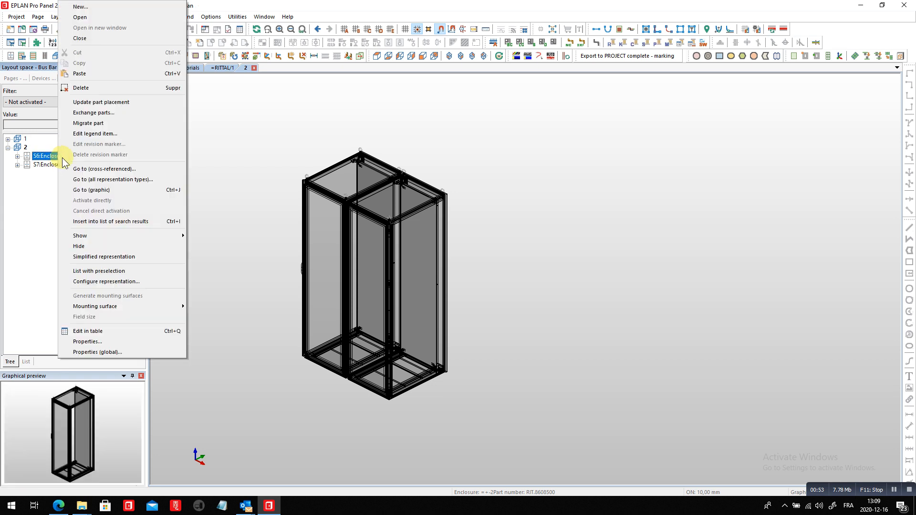
left_click(87, 341)
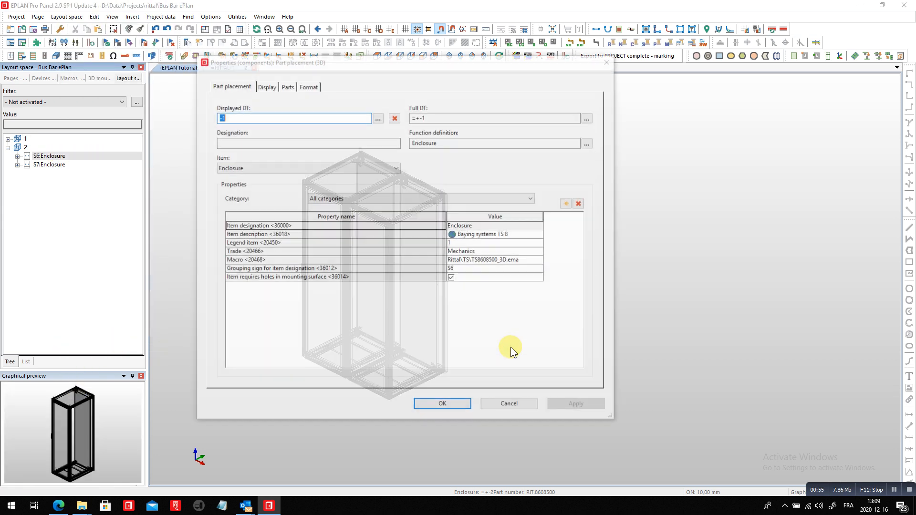
left_click(587, 118)
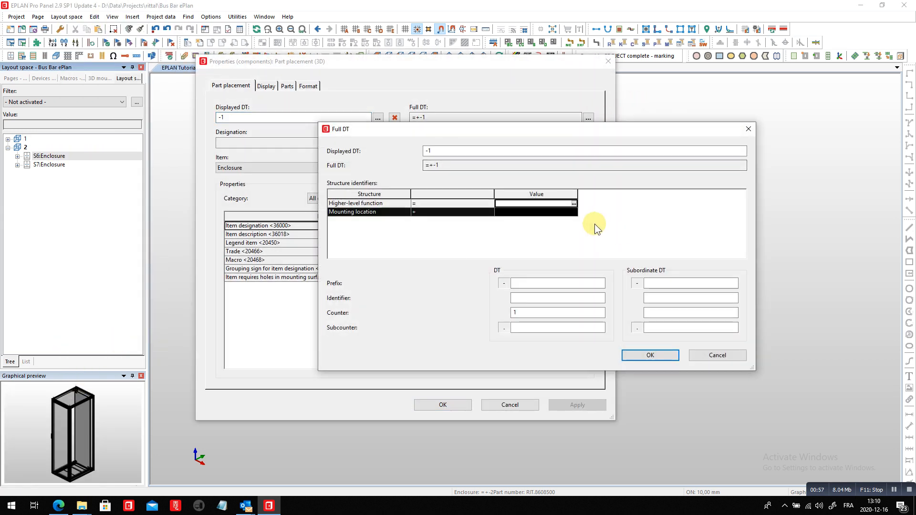
left_click(573, 204)
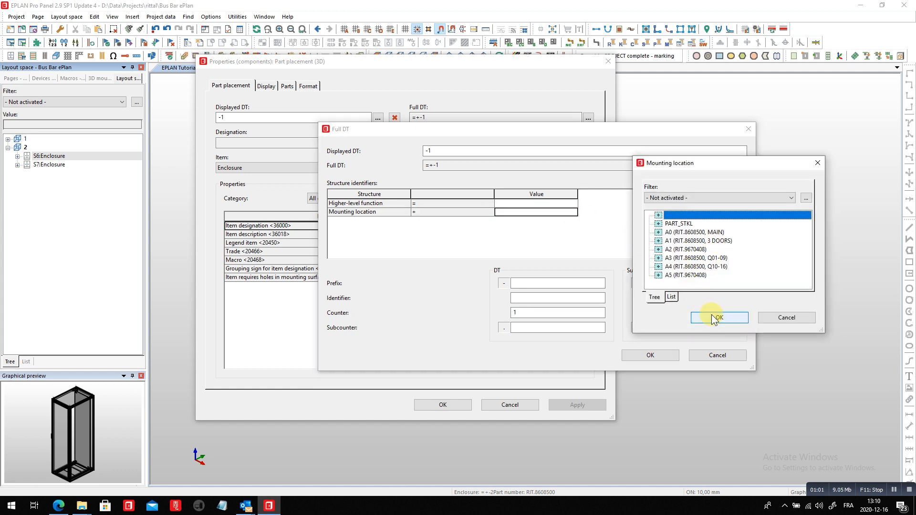
left_click(718, 317)
type("A6")
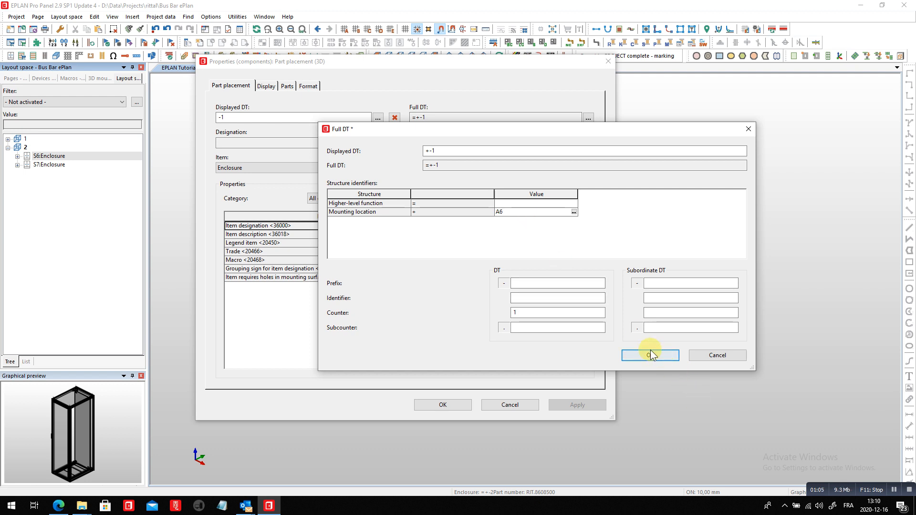
left_click(649, 355)
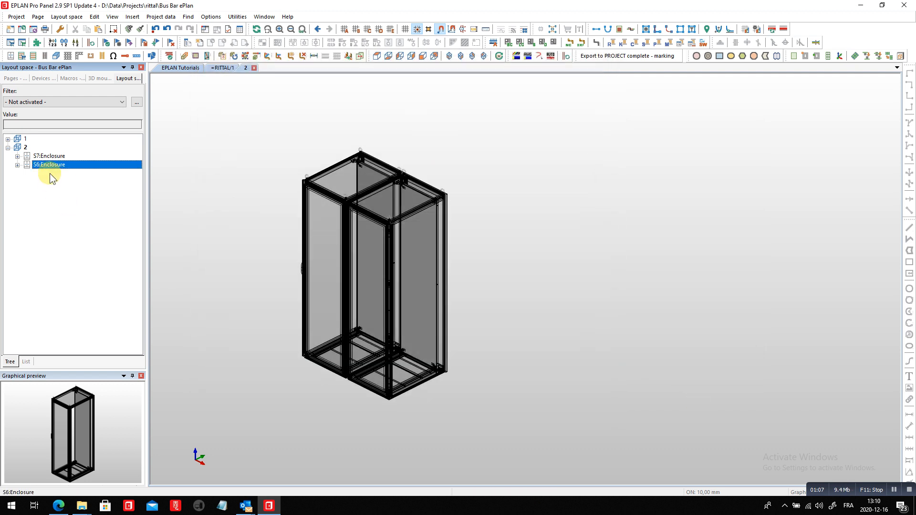
- Give the second enclosure mounting location A7, correcting it from A6, so its tag reads =+A7-2
right_click(49, 164)
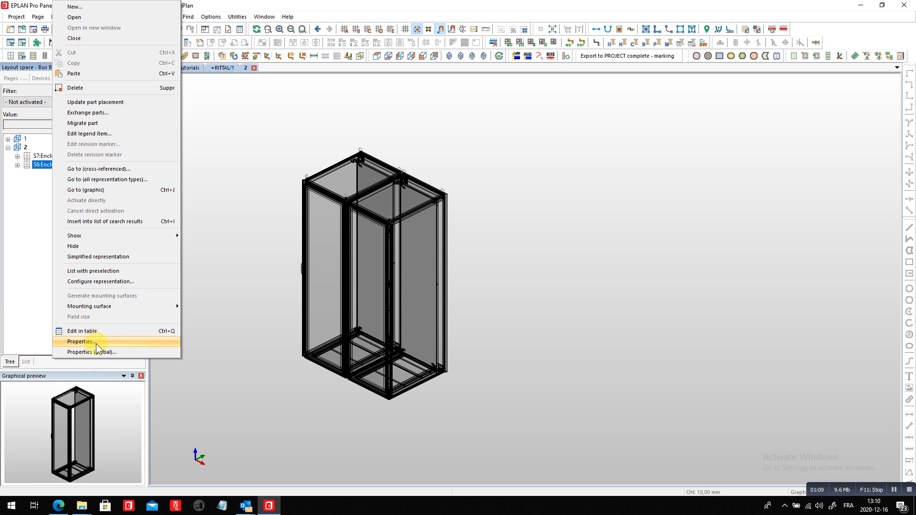
left_click(80, 341)
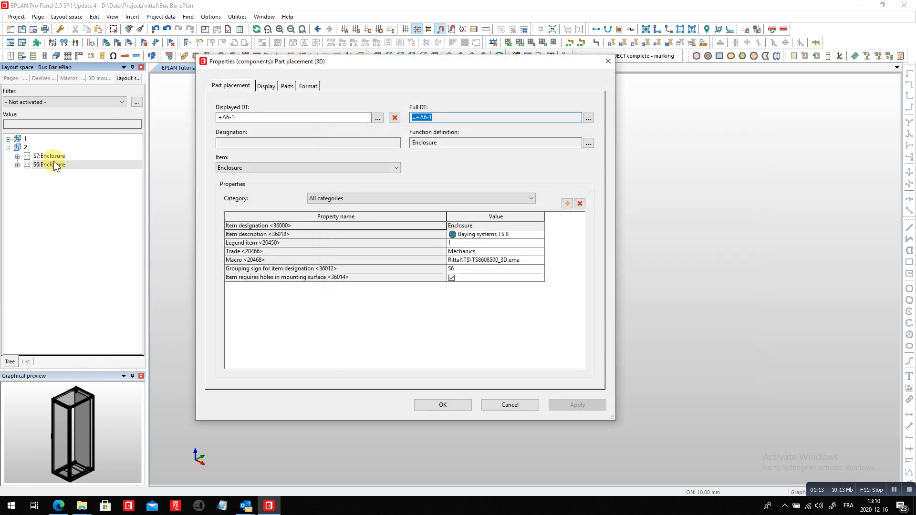
left_click(442, 404)
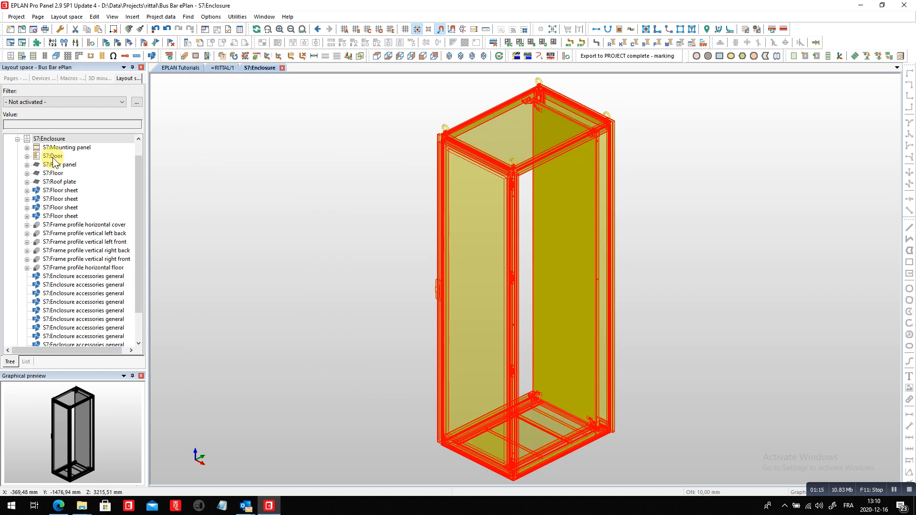
left_click(588, 206)
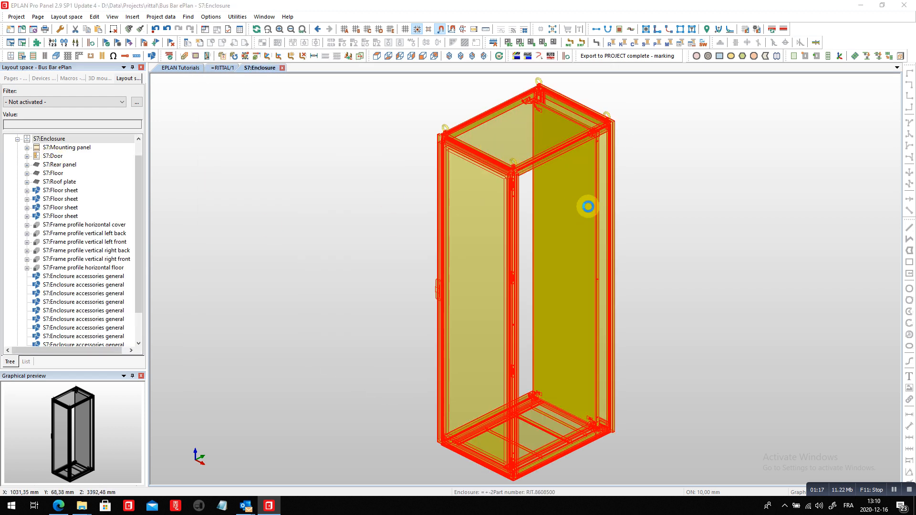
double_click(586, 206)
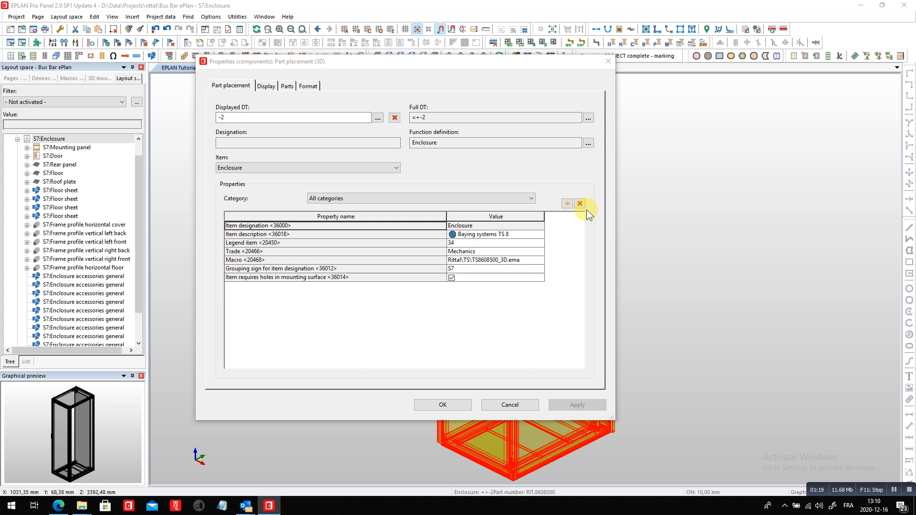
left_click(588, 117)
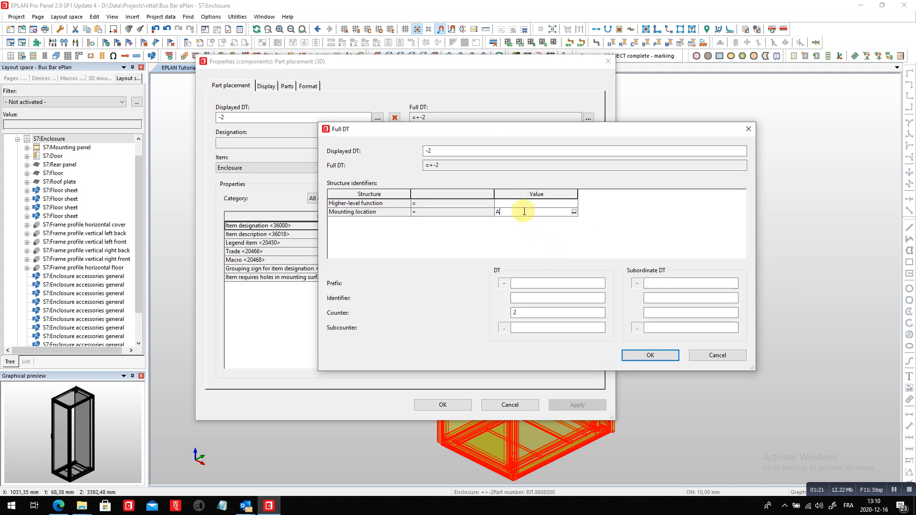
left_click(650, 355)
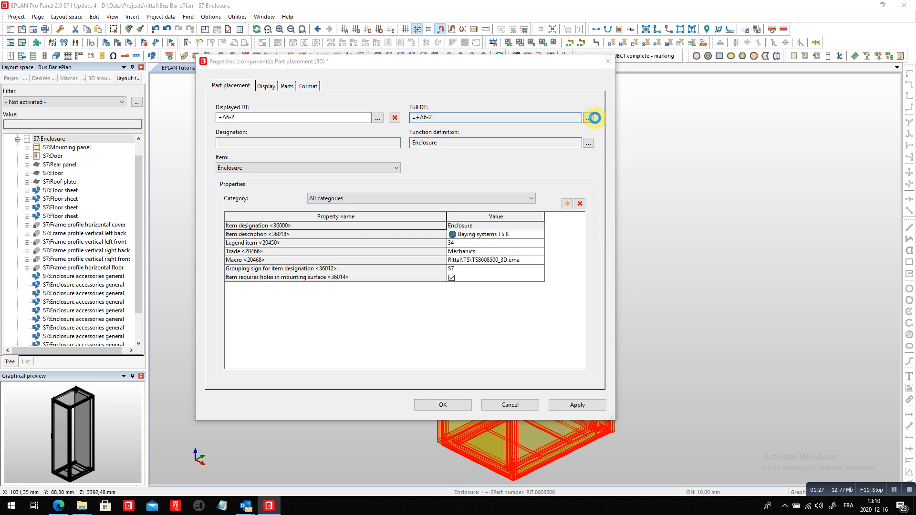
left_click(592, 118)
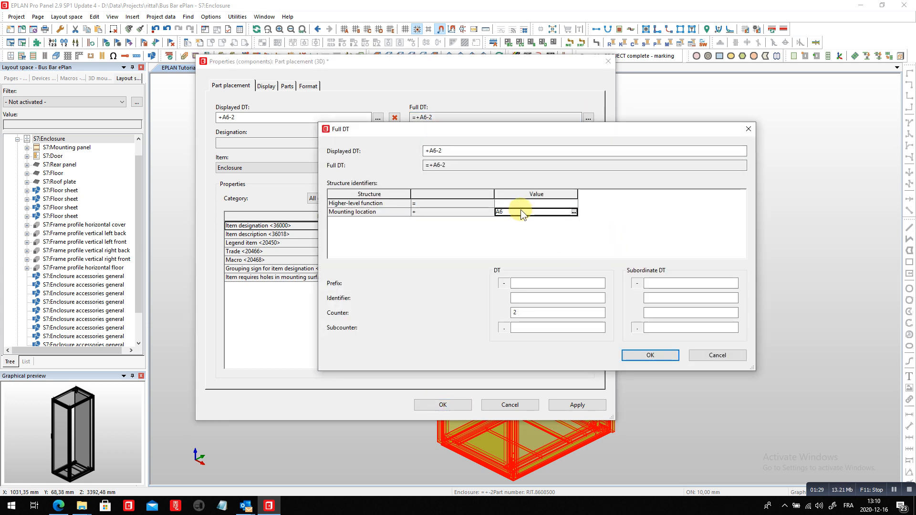
left_click(649, 354)
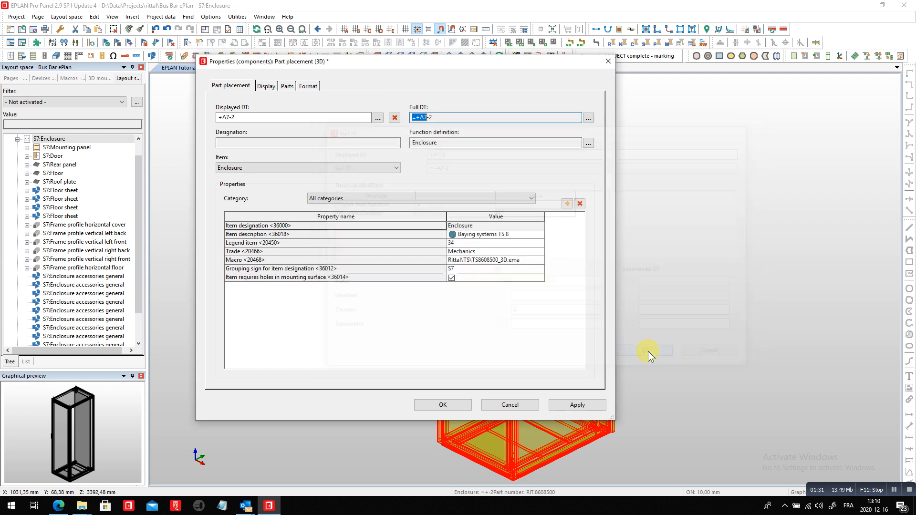
left_click(442, 405)
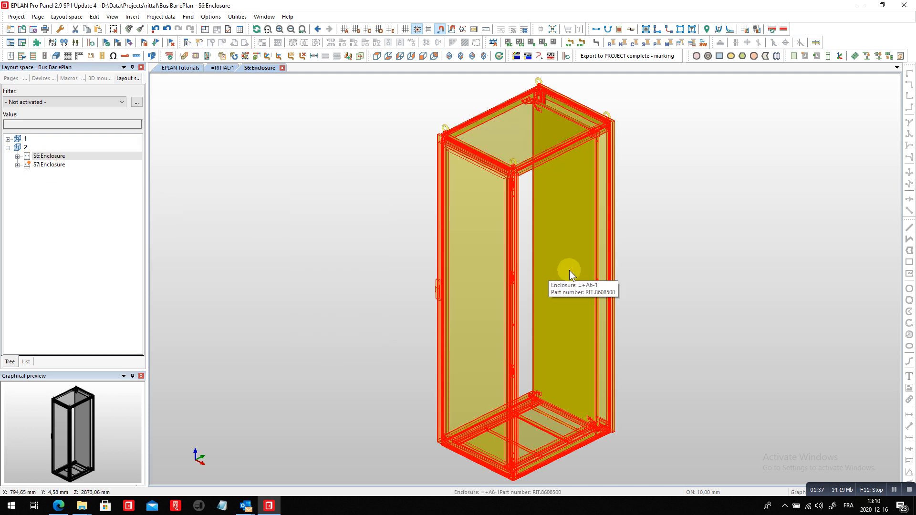
mouse_move(578, 280)
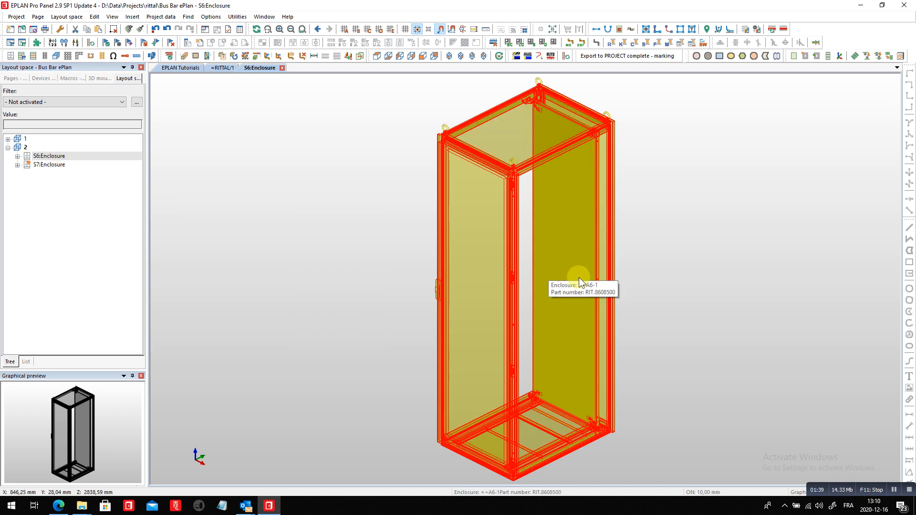
mouse_move(445, 134)
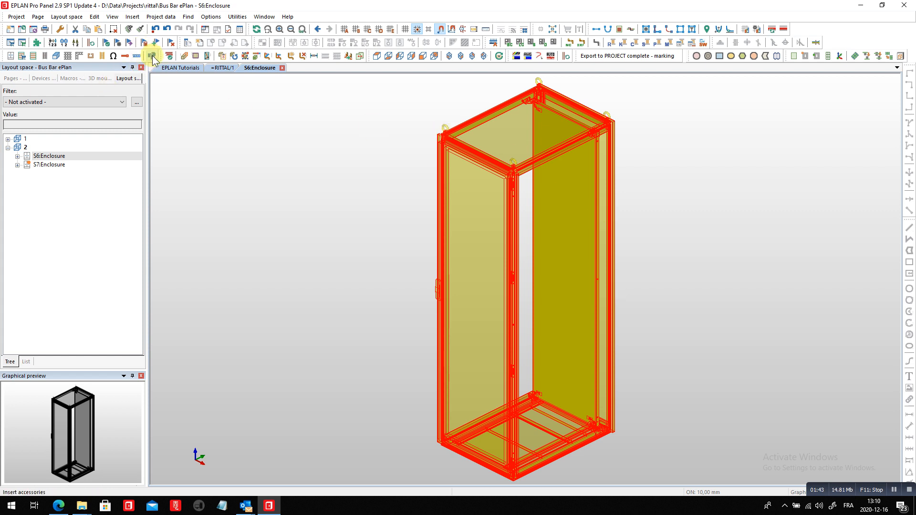
- Add the TS EMC side panel RIT.8108750 to the =+A6-1 enclosure as its Left side panel
left_click(153, 55)
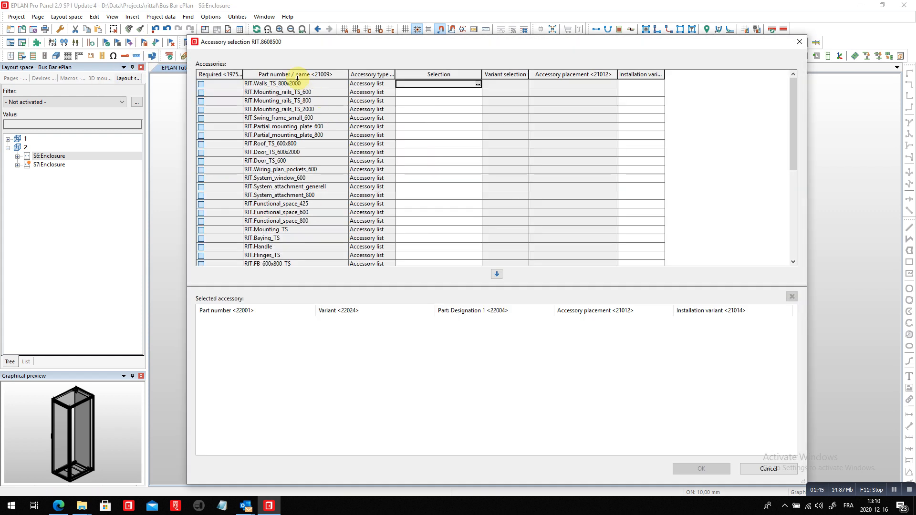
left_click(477, 83)
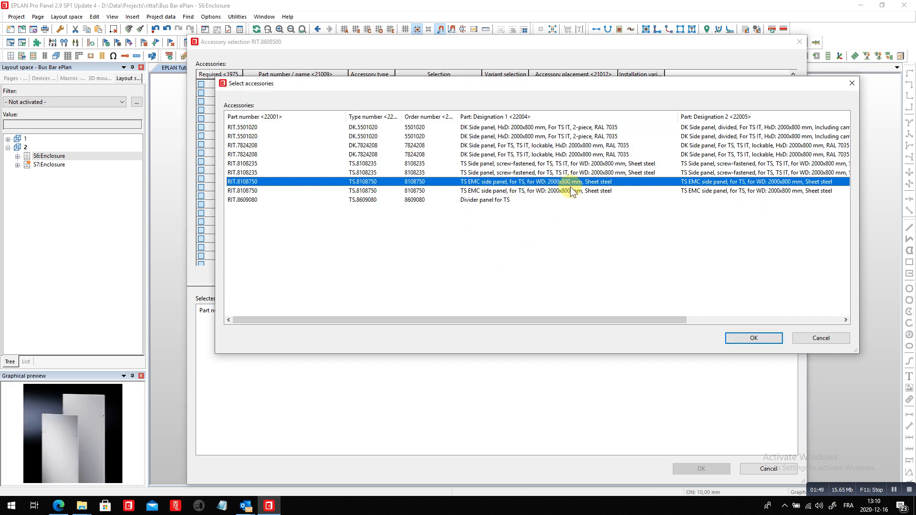
left_click(753, 338)
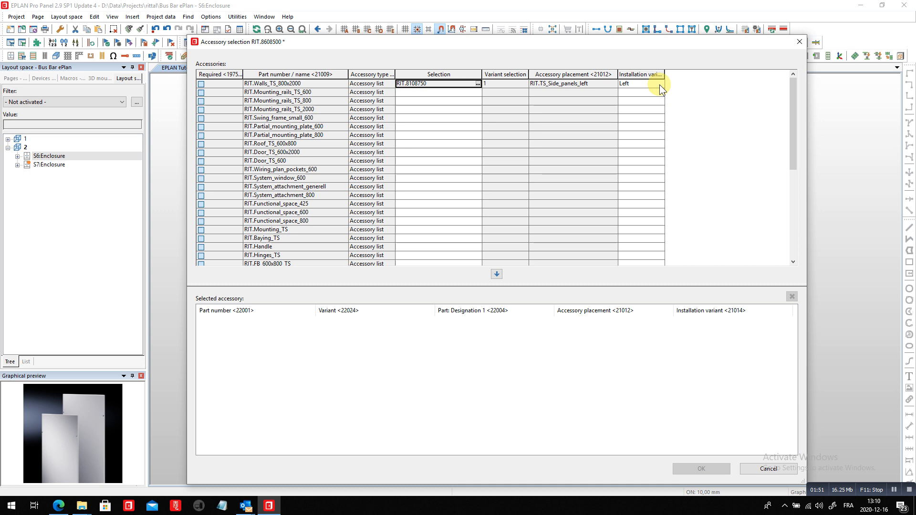
left_click(659, 84)
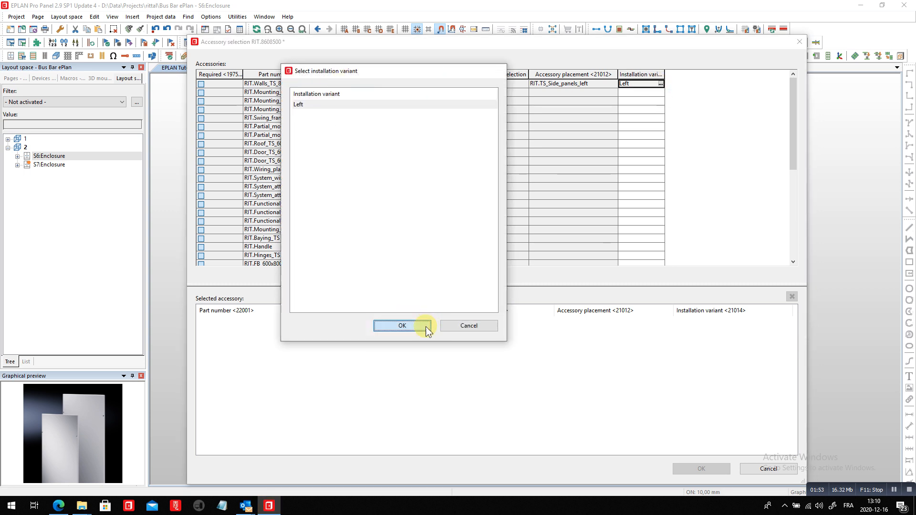
left_click(402, 325)
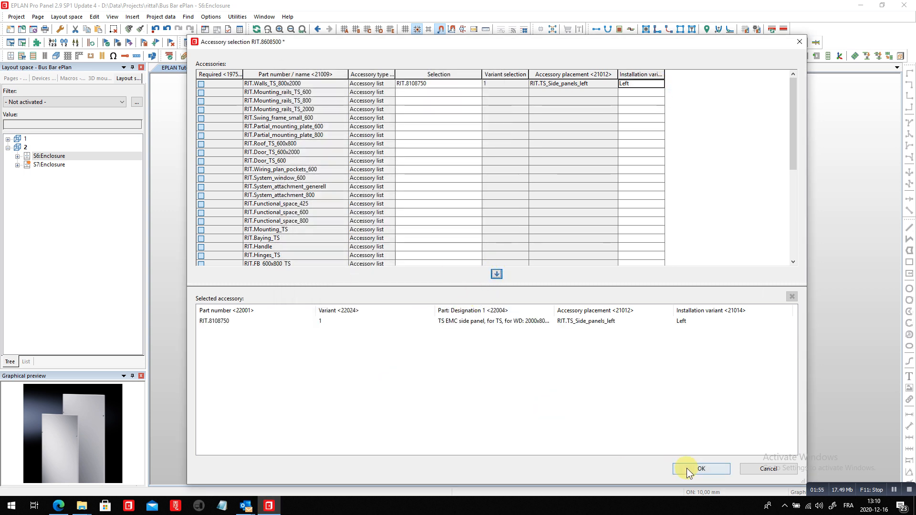
left_click(701, 469)
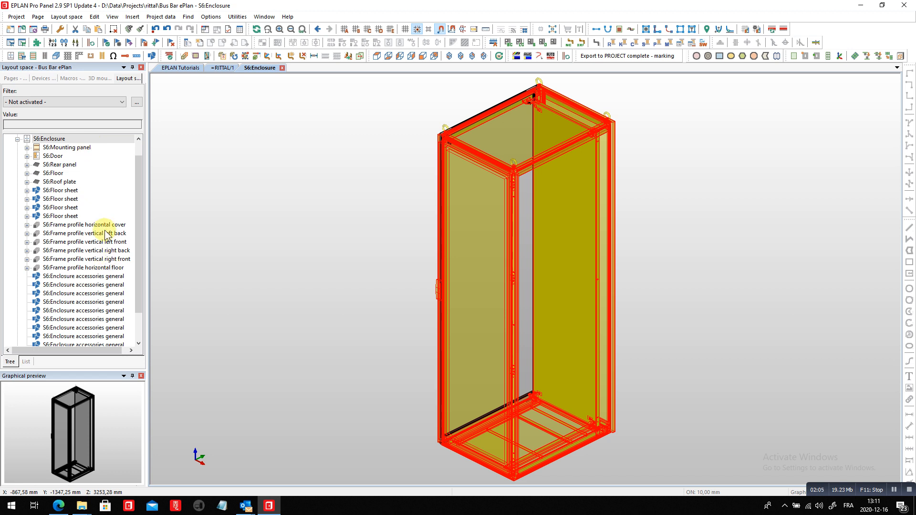
- Activate the left outside mounting level of the left front vertical frame profile
left_click(86, 250)
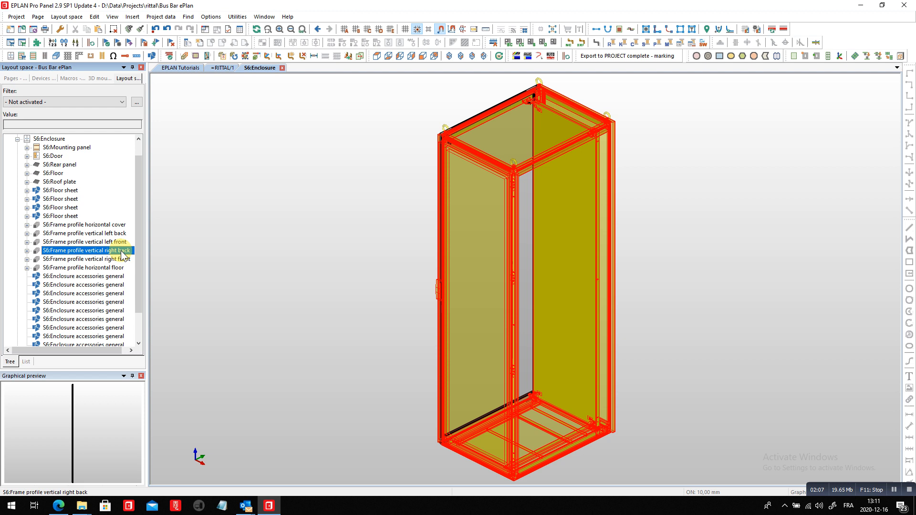
left_click(85, 241)
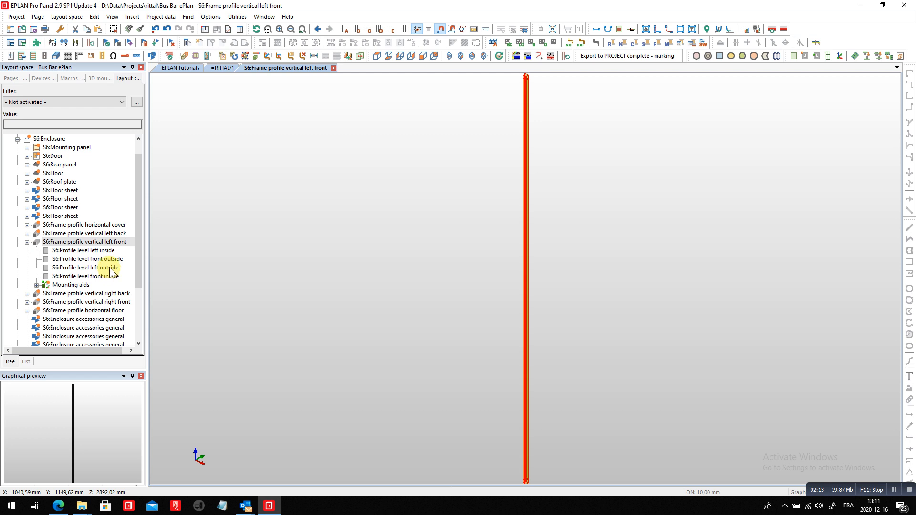
right_click(85, 268)
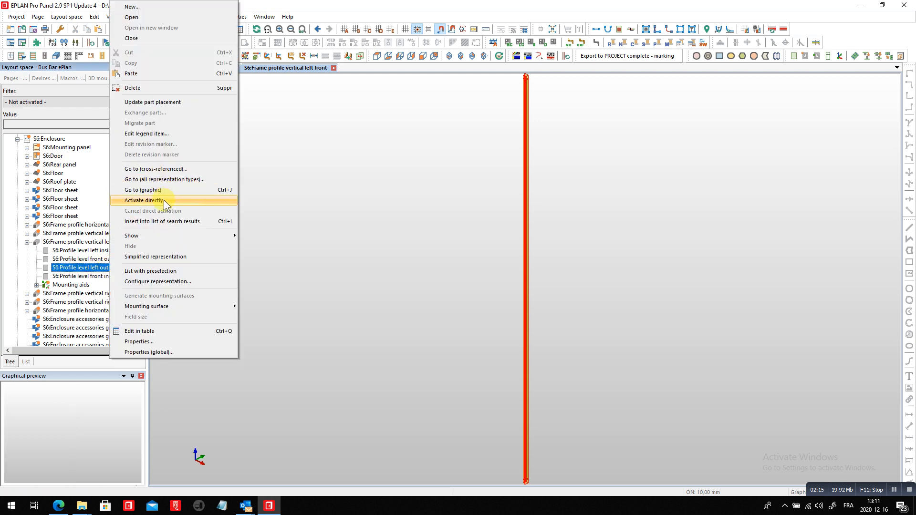
left_click(143, 200)
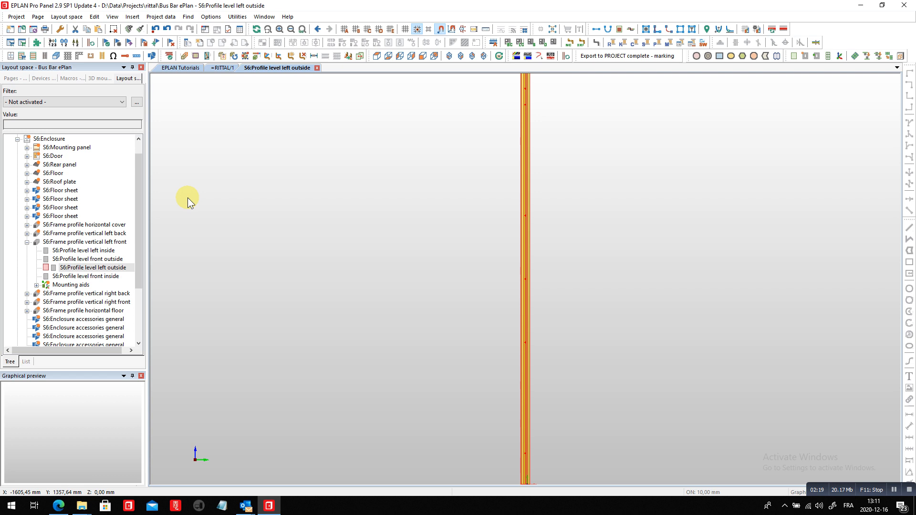
- Insert compartment side panel module 9673082 from part selection onto that level
left_click(131, 16)
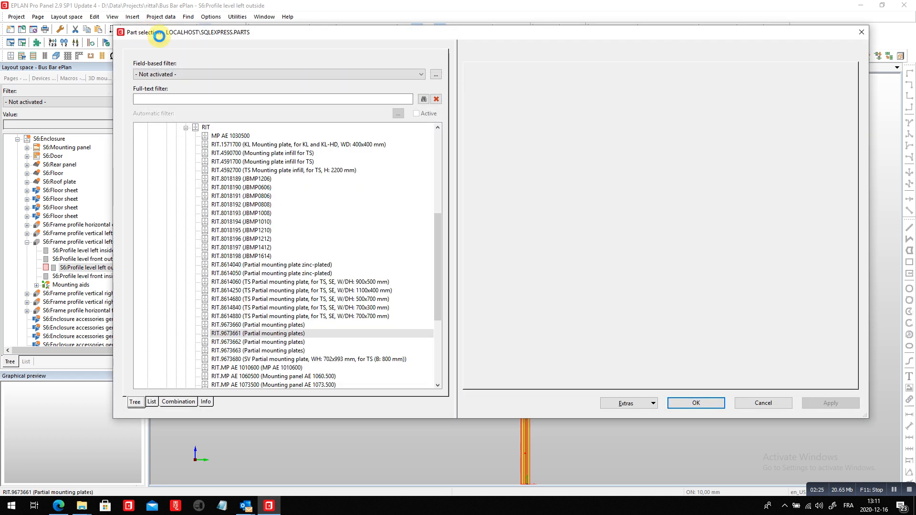
left_click(257, 333)
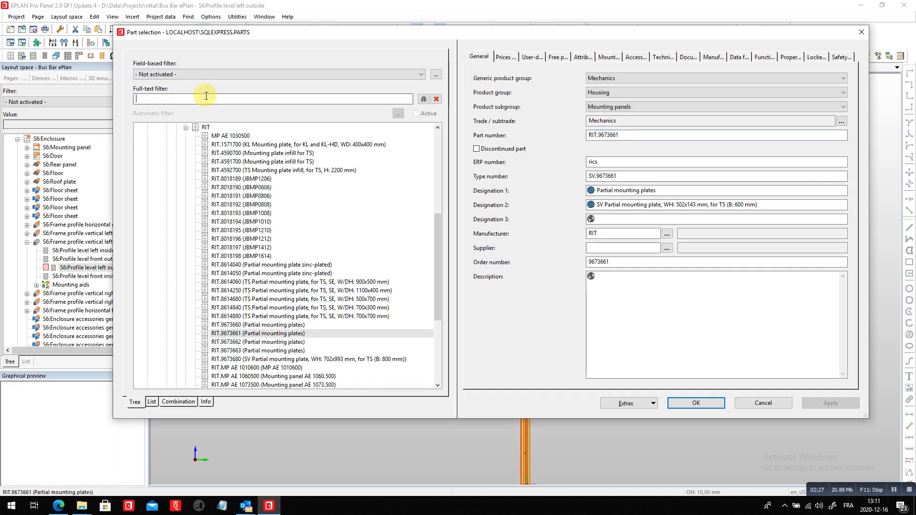
mouse_move(207, 98)
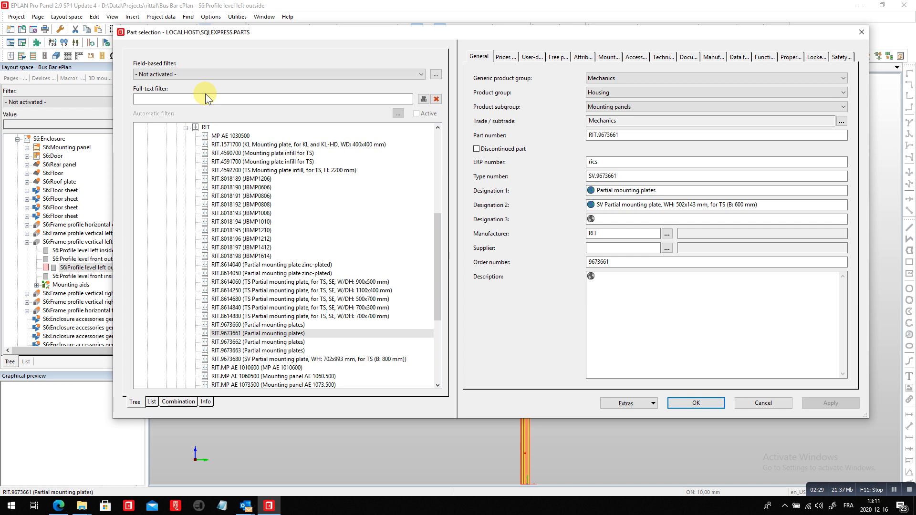
type("9673082")
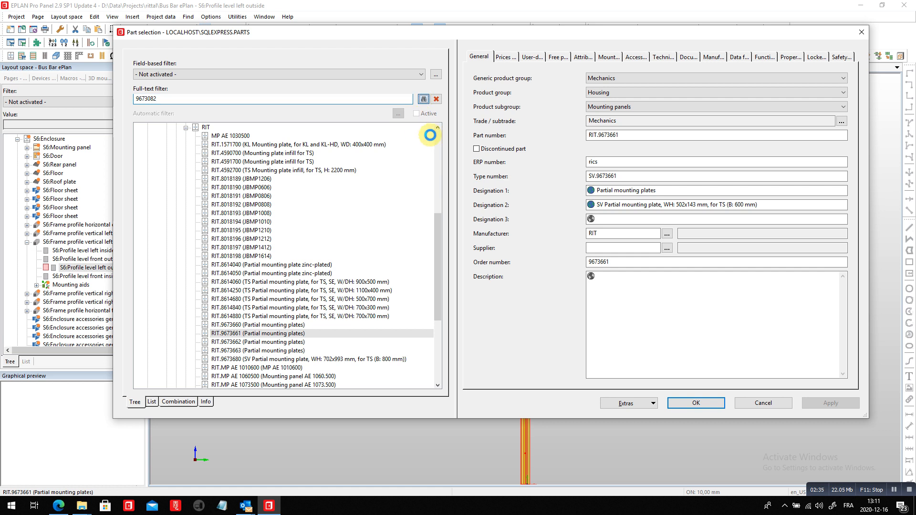
mouse_move(345, 219)
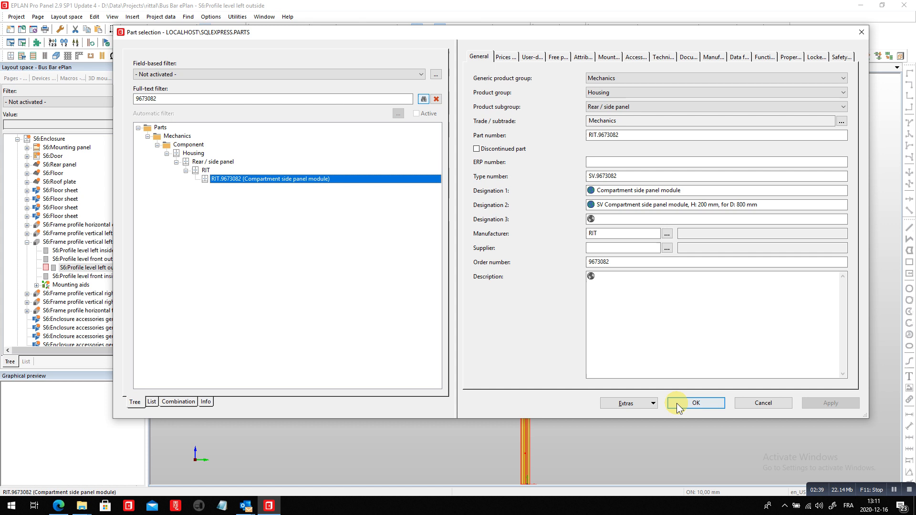
left_click(695, 402)
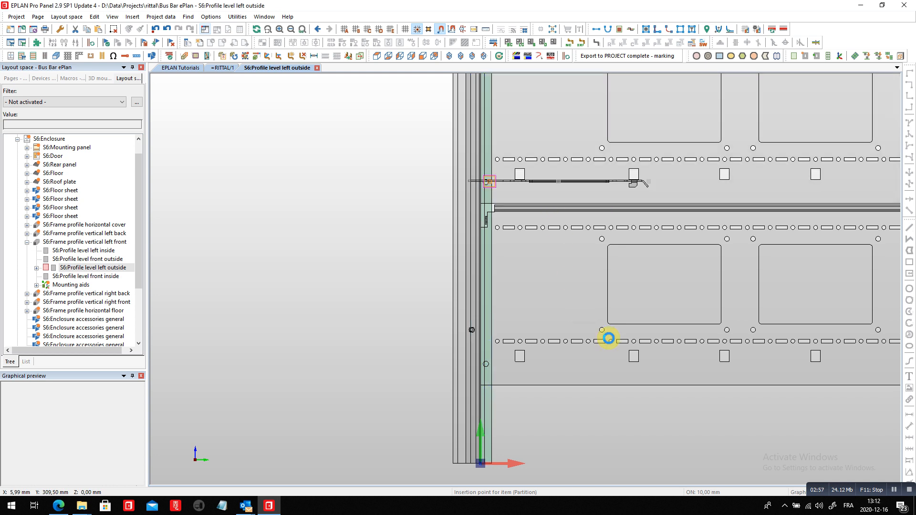
- Place the side panel module and select mounting bracket 9673405 from part selection
left_click(133, 16)
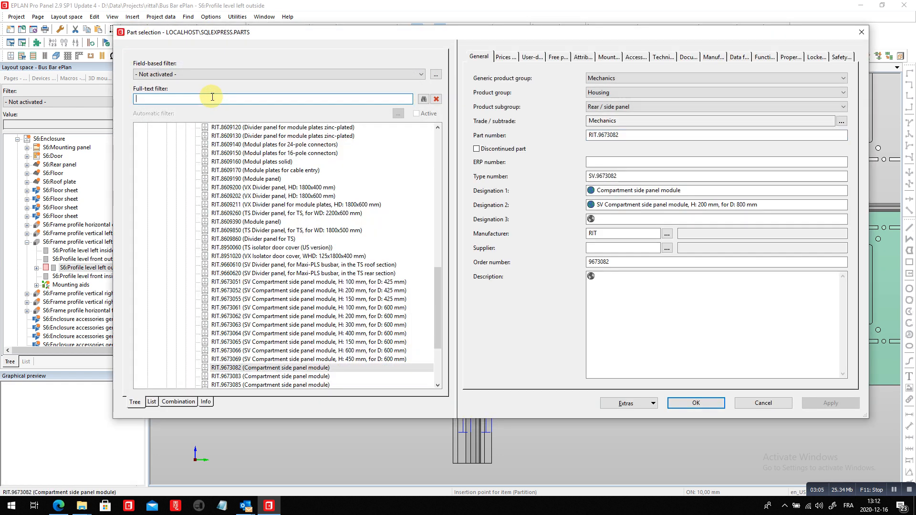
type("9673405")
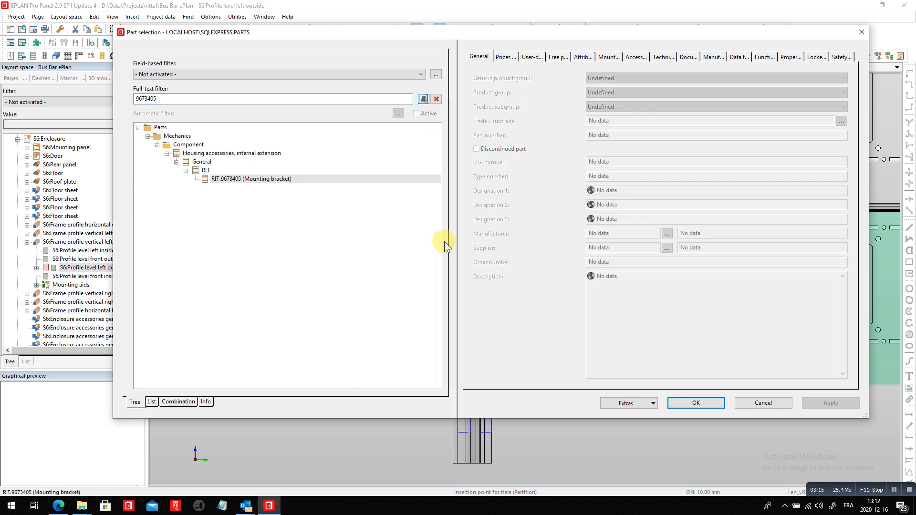
mouse_move(695, 403)
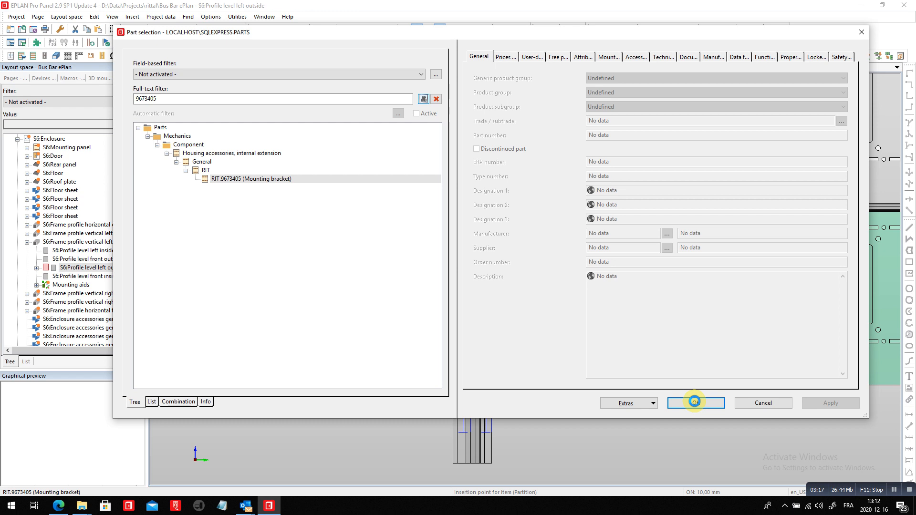
left_click(251, 178)
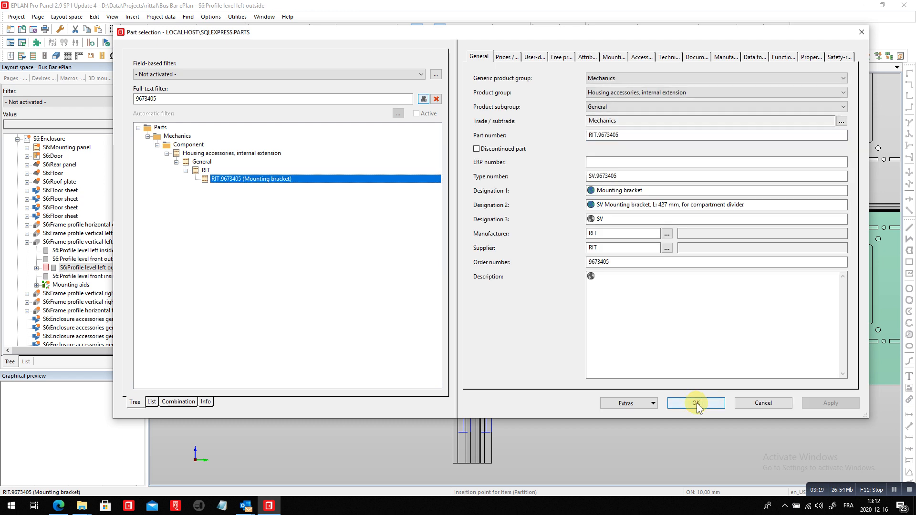
left_click(695, 403)
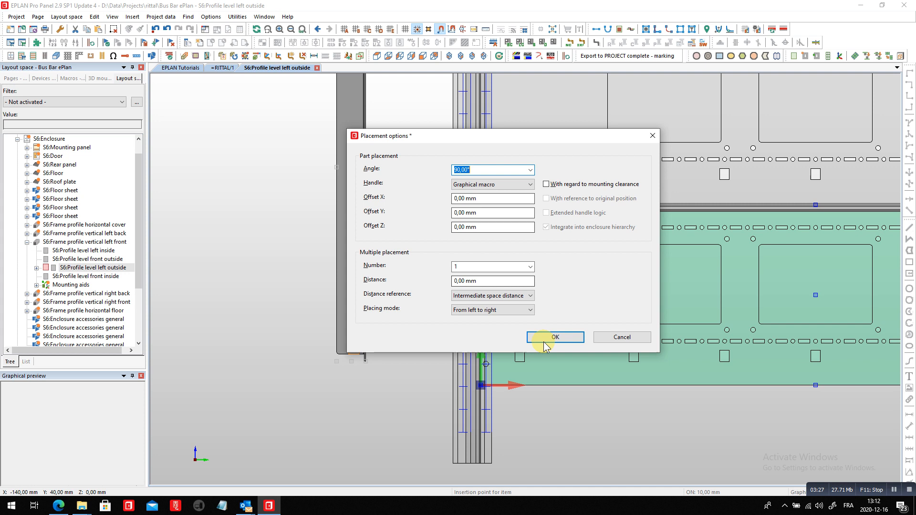
- Place the bracket on the frame profile turned to -90° with a 1,5 mm Z offset
left_click(553, 337)
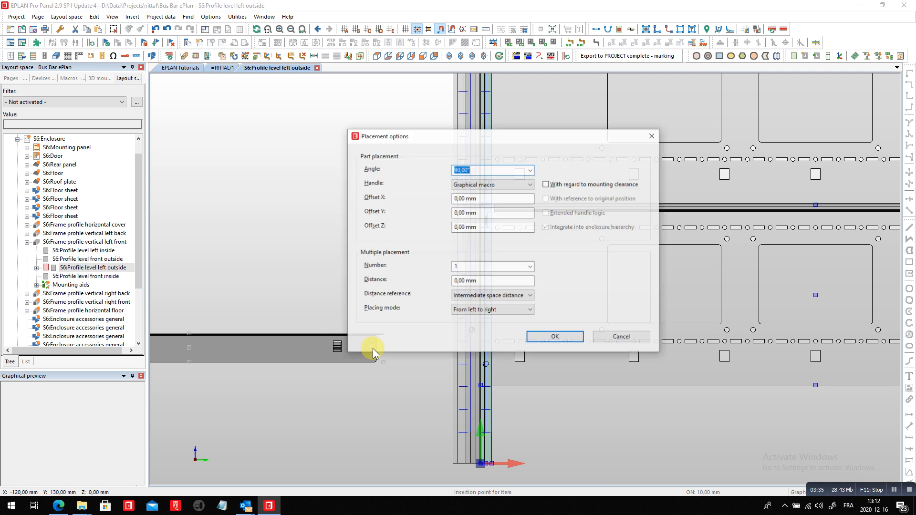
left_click(528, 170)
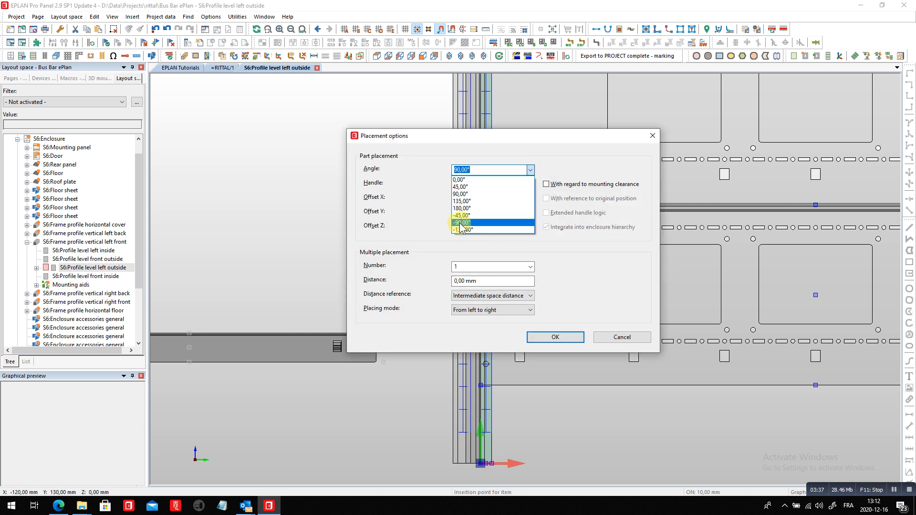
left_click(553, 336)
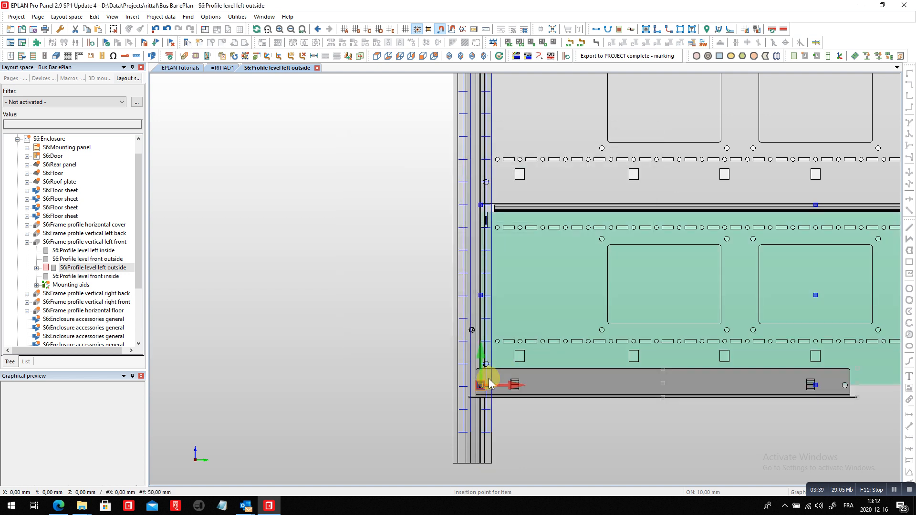
scroll("up", 3)
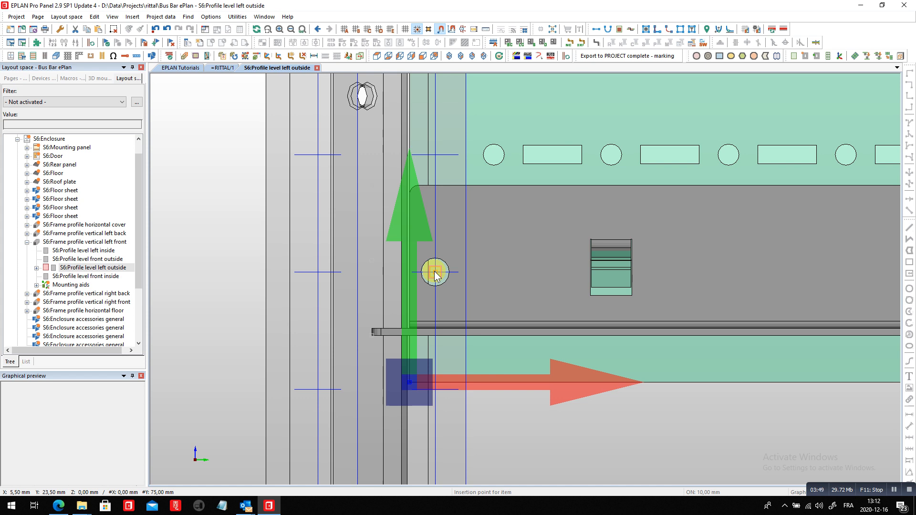
right_click(435, 274)
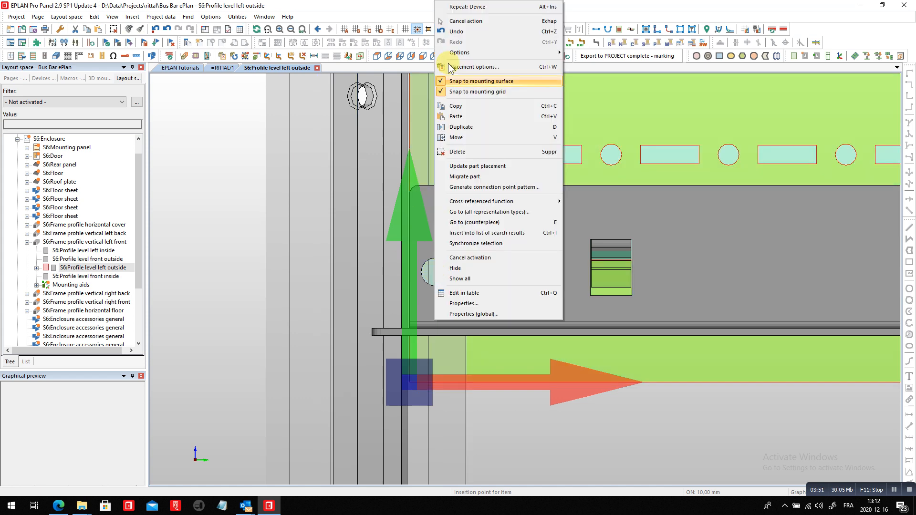
left_click(475, 67)
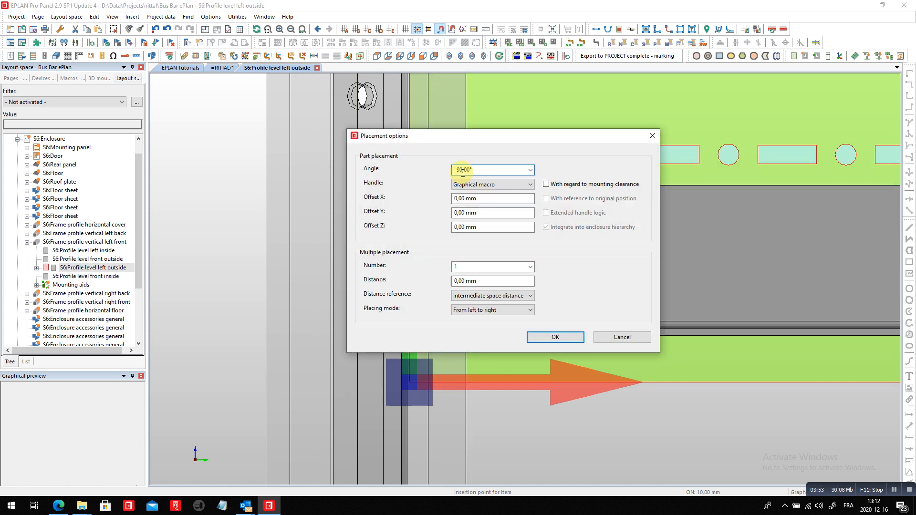
mouse_move(480, 180)
type("1")
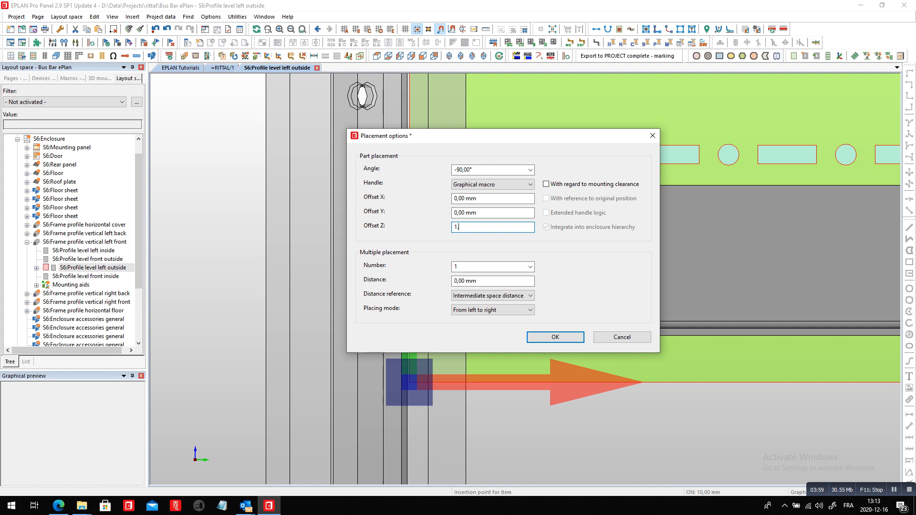
type(",5")
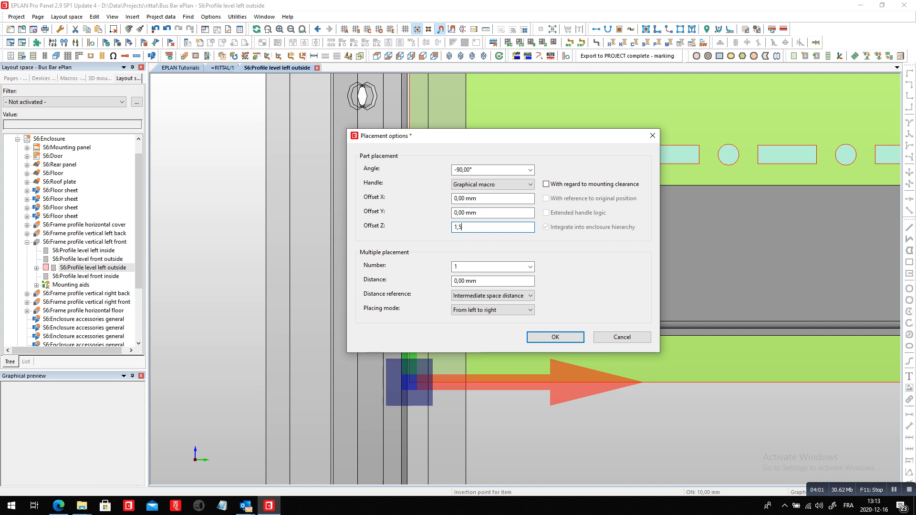
left_click(553, 337)
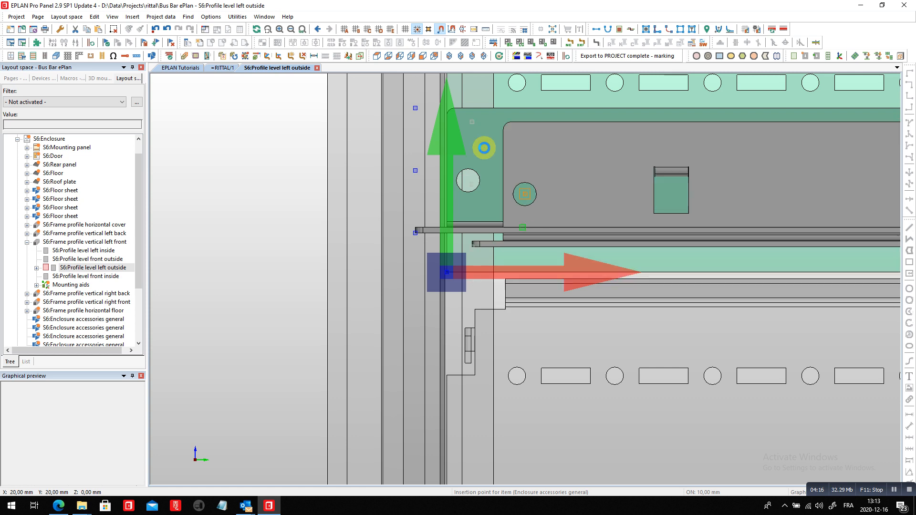
left_click(415, 56)
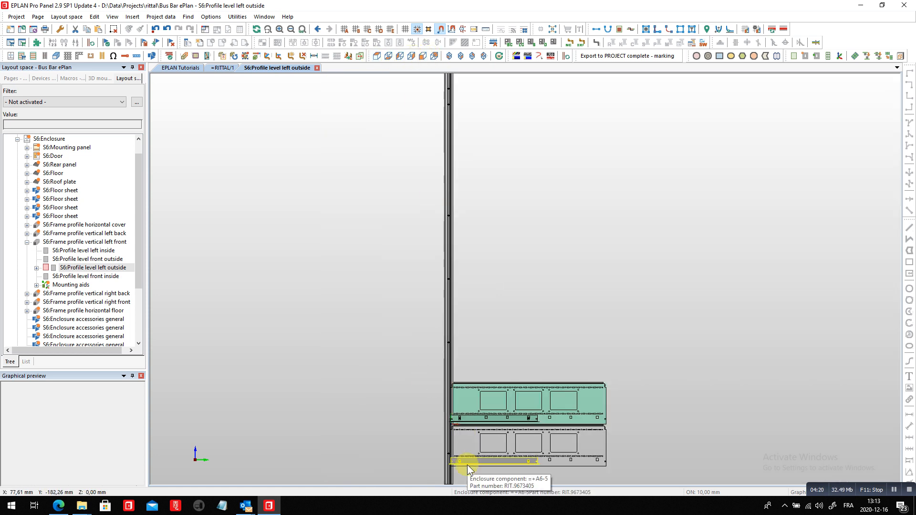
- View the frame profile side-on and bring up actions for the front-left outside profile level
scroll("up", 3)
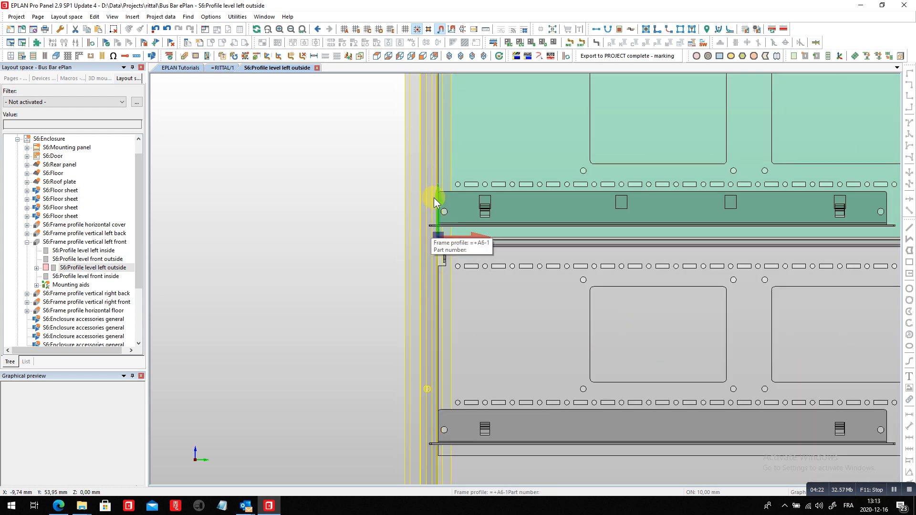
left_click(401, 56)
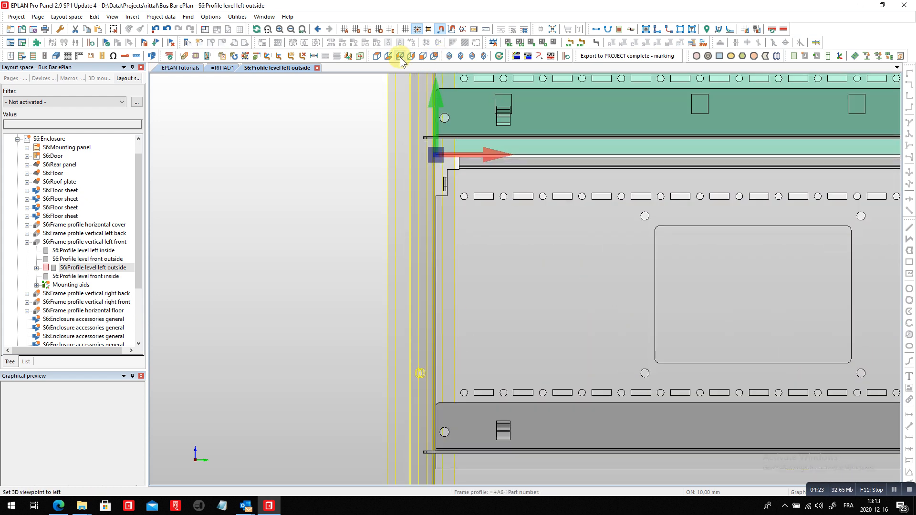
left_click(410, 57)
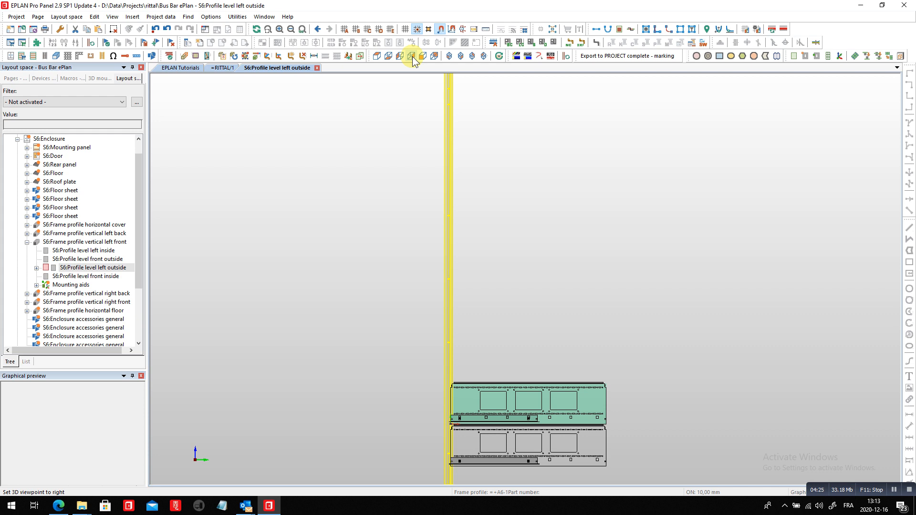
left_click(423, 56)
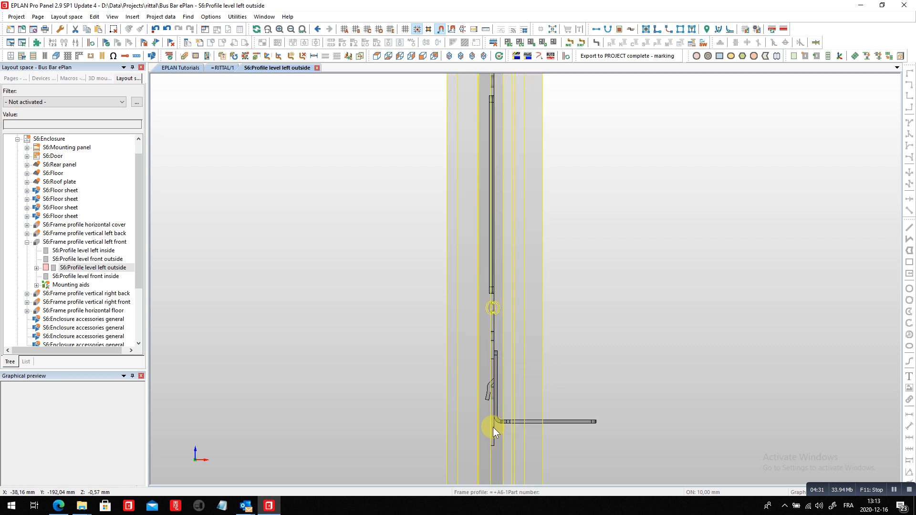
mouse_move(496, 409)
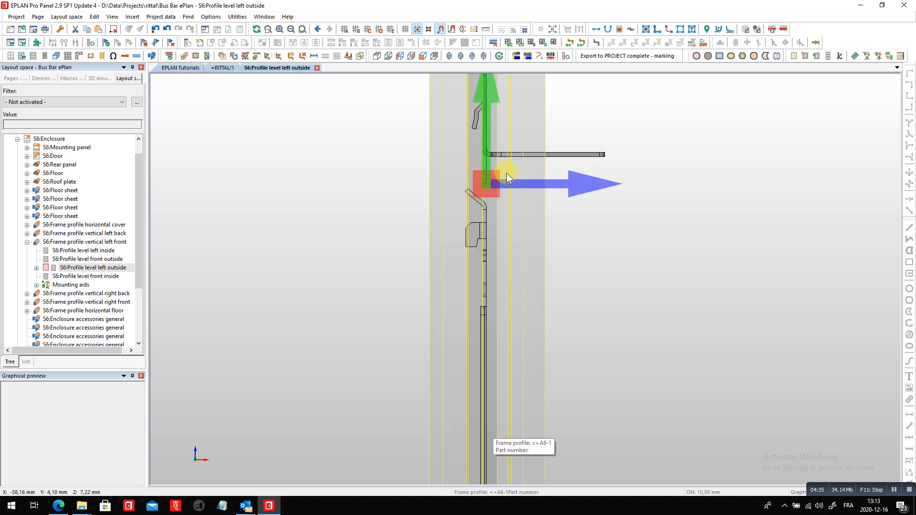
mouse_move(485, 127)
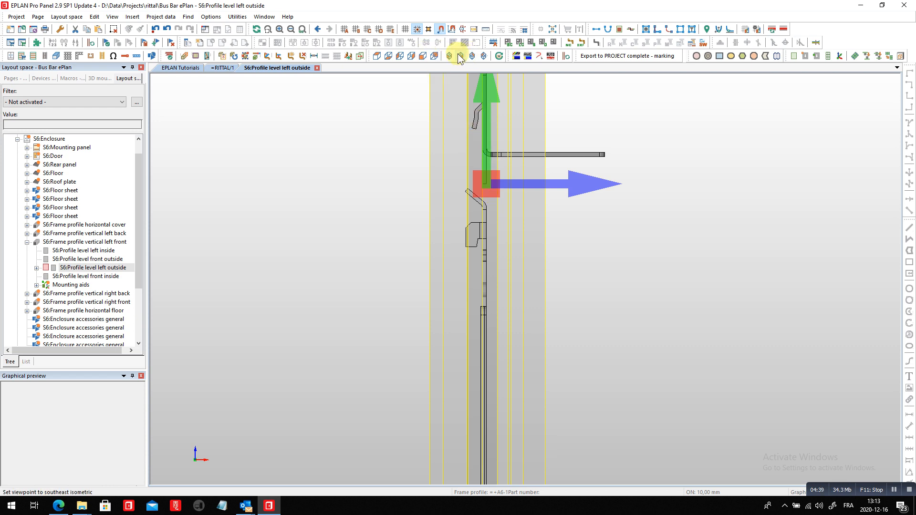
mouse_move(427, 56)
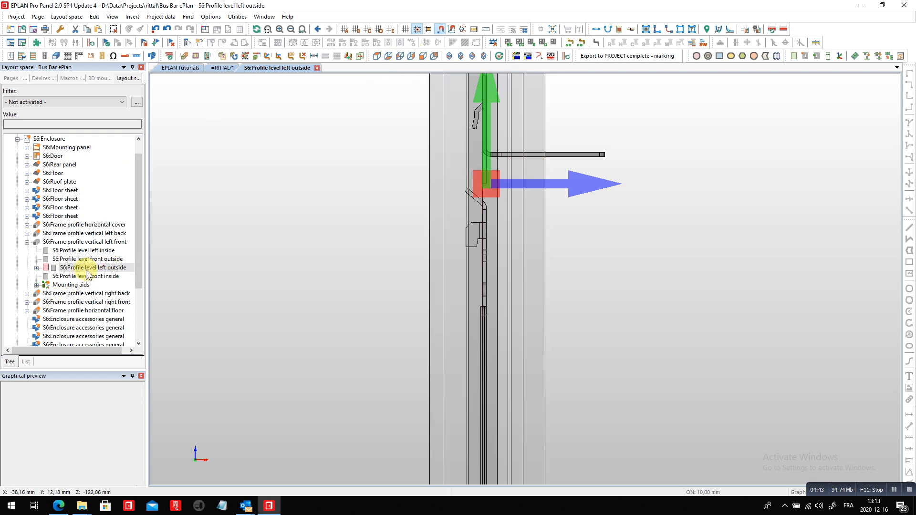
right_click(90, 267)
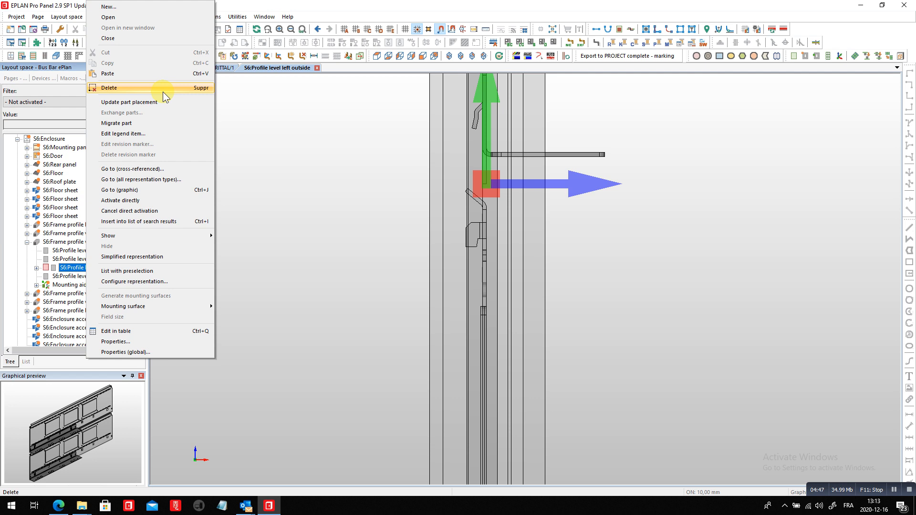
mouse_move(157, 201)
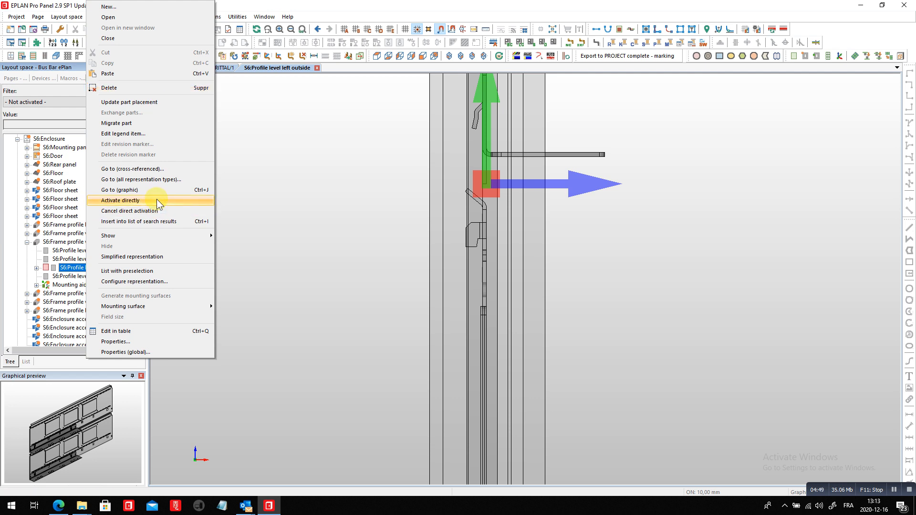
- Activate the profile level directly and place the part with a 1,50 mm Z offset
left_click(120, 201)
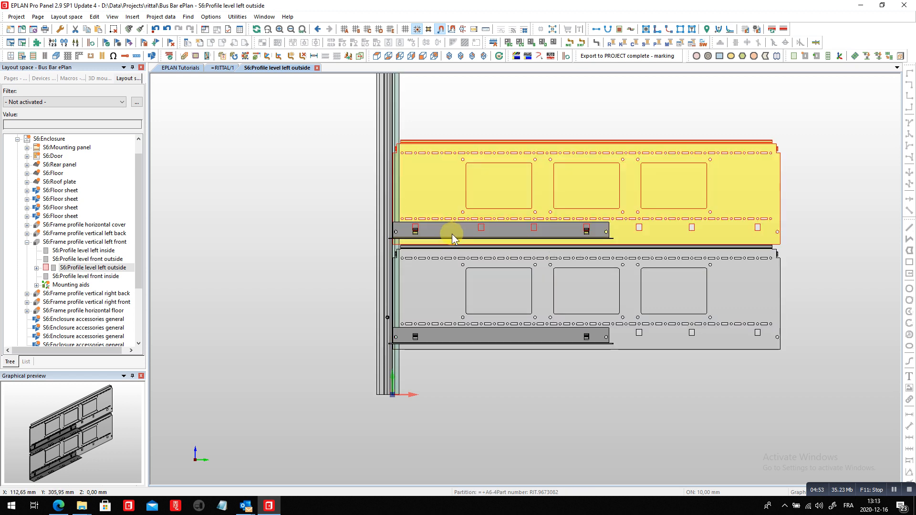
scroll("up", 3)
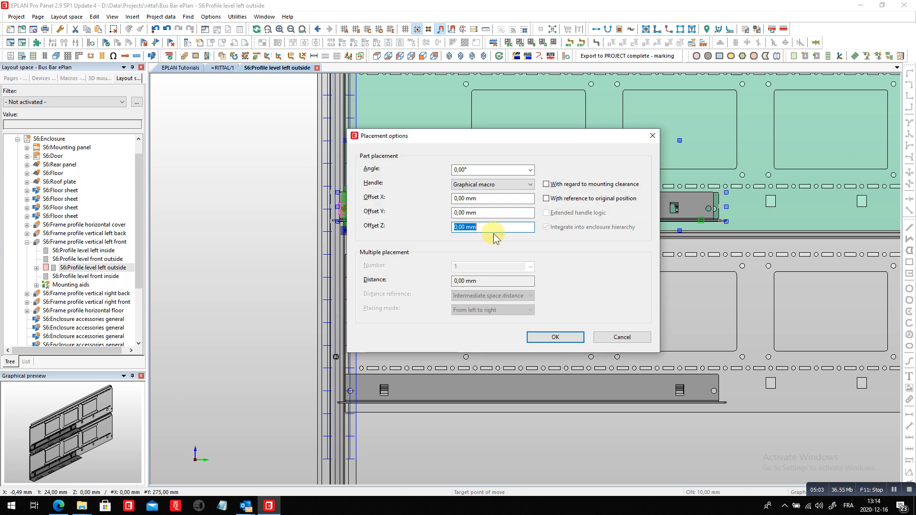
type("1")
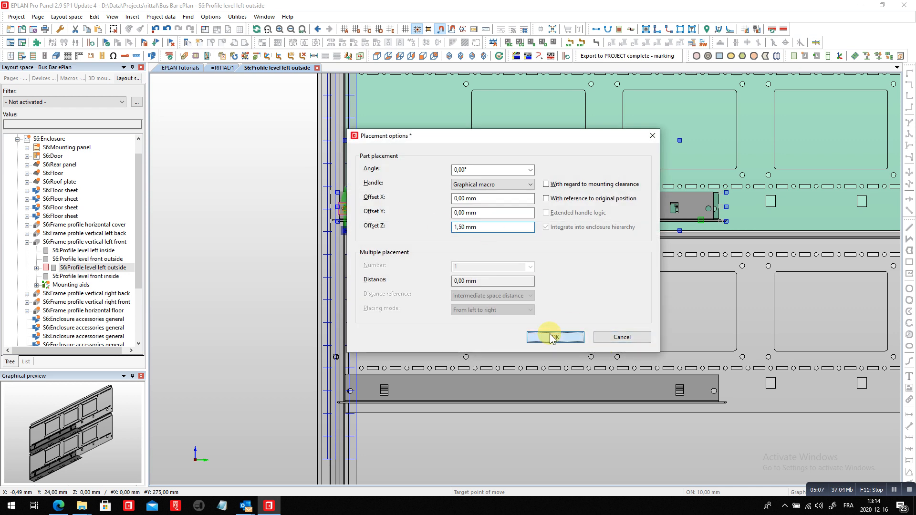
left_click(553, 337)
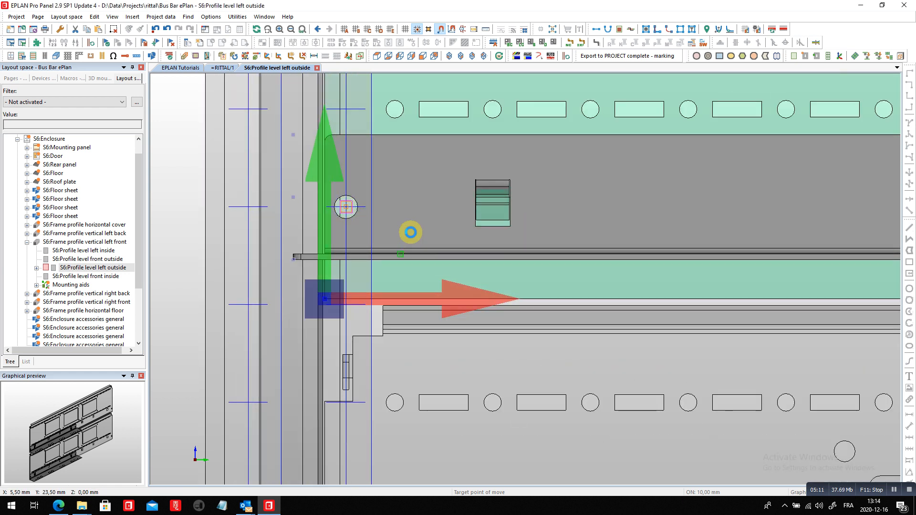
mouse_move(479, 273)
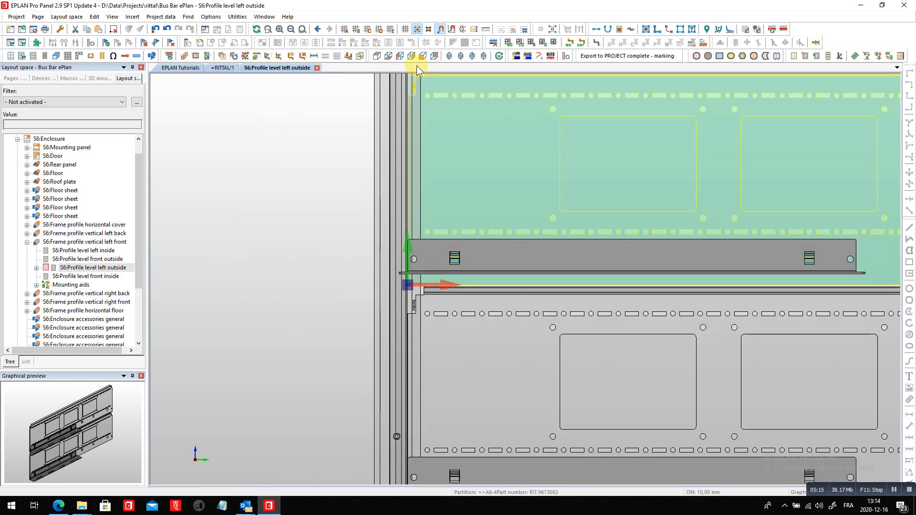
- Show the panels and brackets from the right, then in southwest isometric 3D
left_click(412, 56)
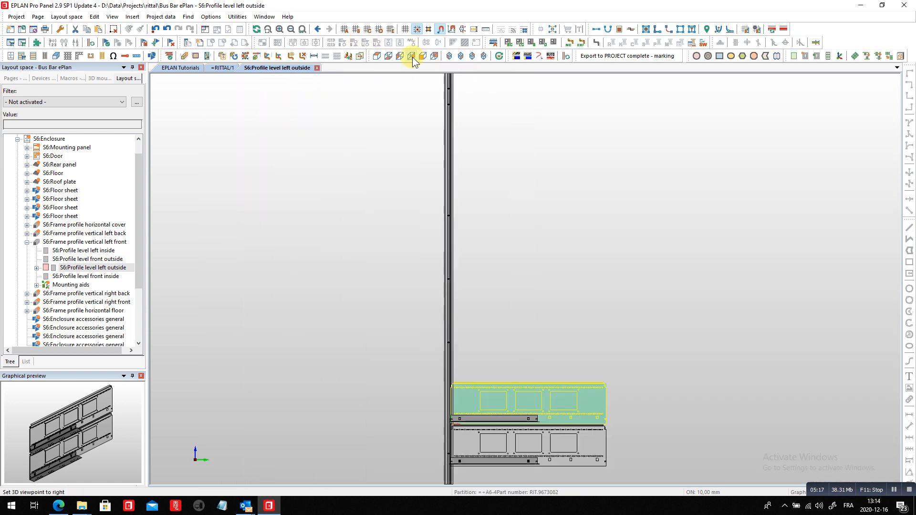
mouse_move(452, 58)
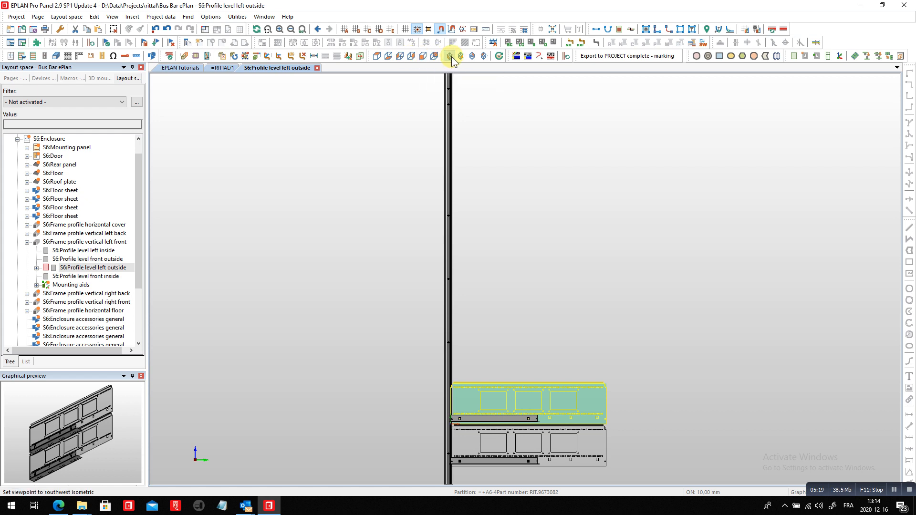
left_click(451, 56)
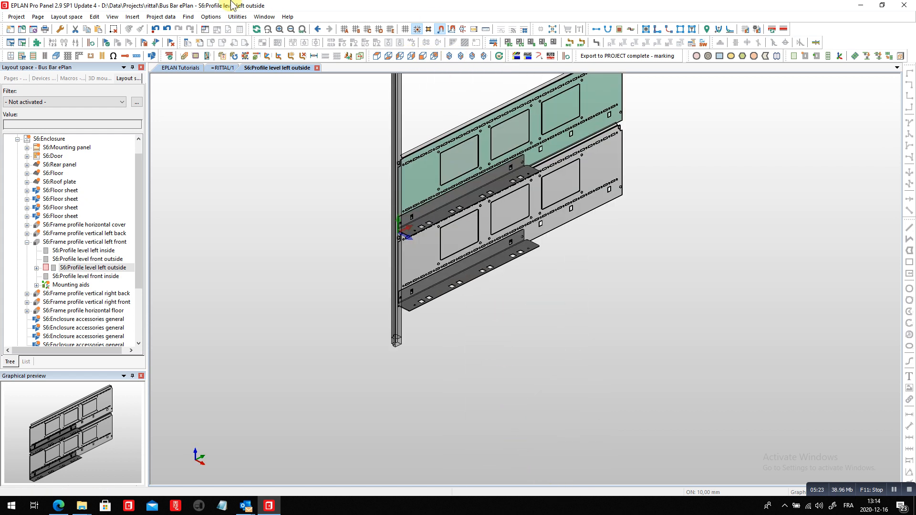
- Search part selection for 9673454 and select the Rittal compartment divider RIT.9673454
left_click(132, 16)
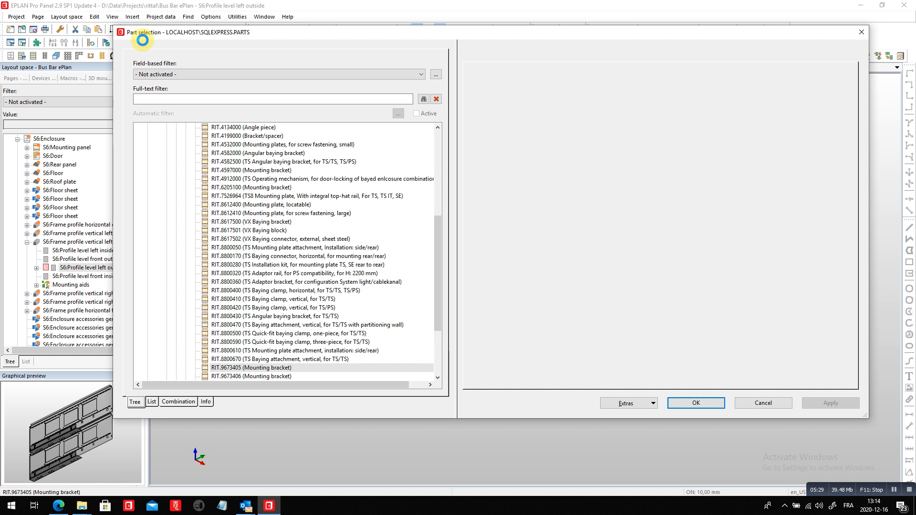
left_click(251, 367)
type("9")
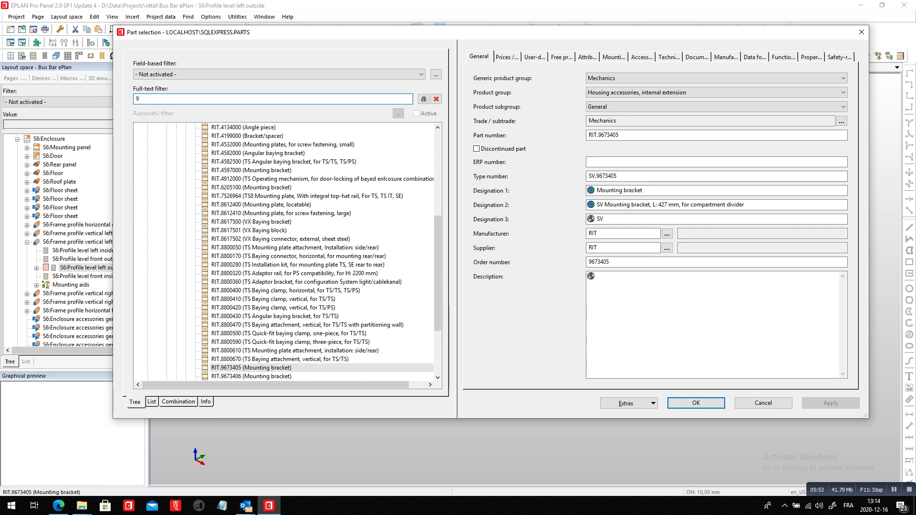
type("673")
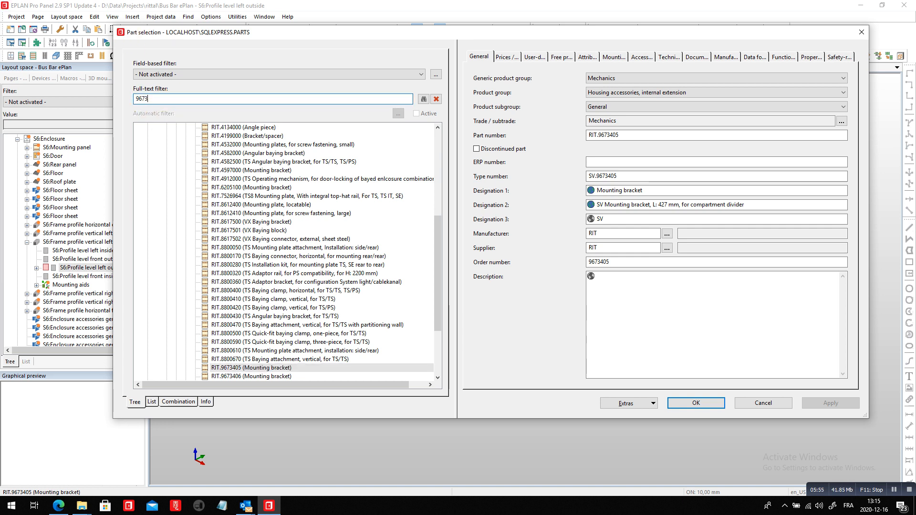
type("454")
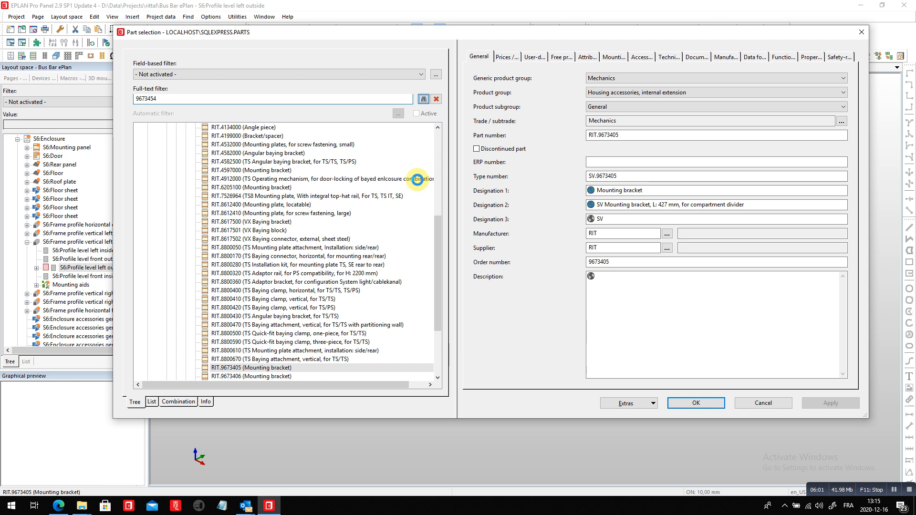
left_click(135, 402)
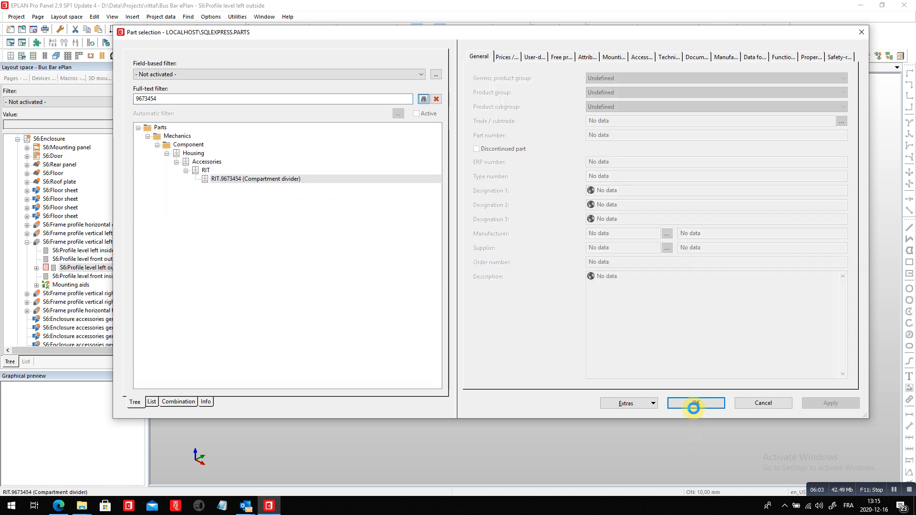
left_click(255, 179)
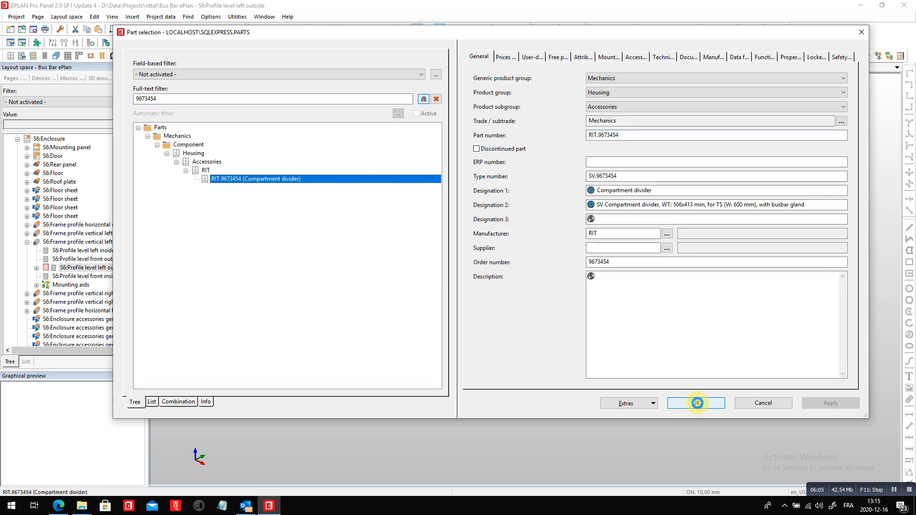
- Place the compartment divider, toggle invisible elements and return to the S6 enclosure view
left_click(695, 403)
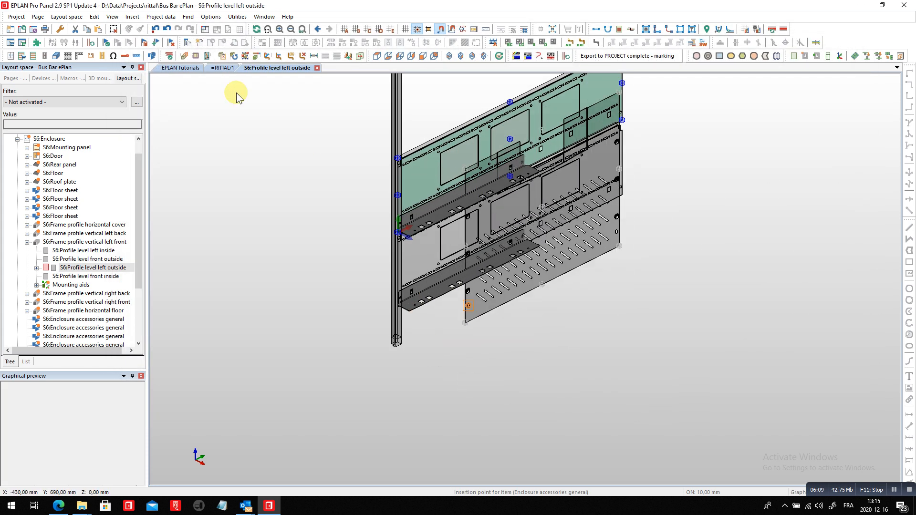
left_click(112, 16)
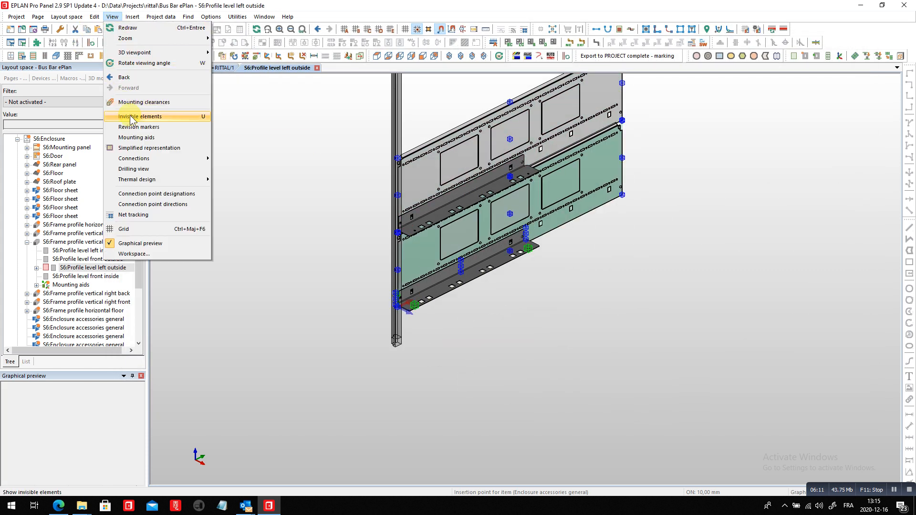
left_click(139, 116)
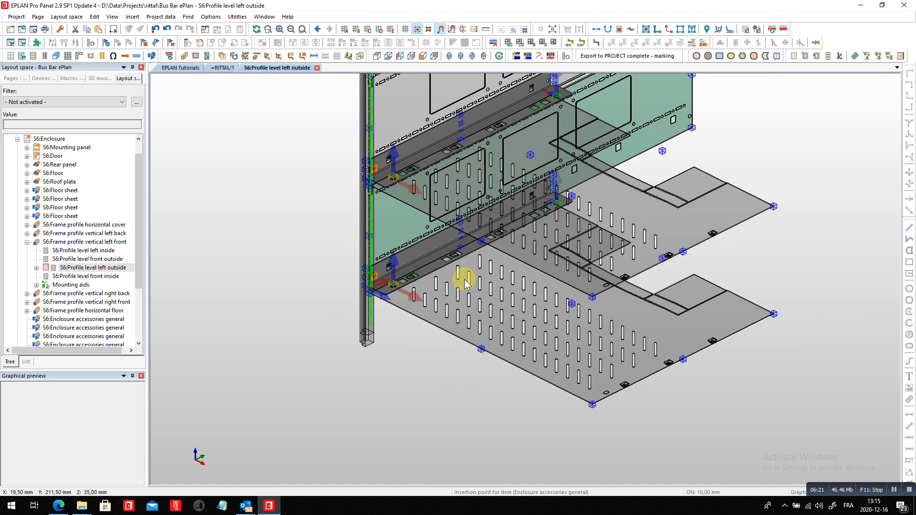
left_click(53, 139)
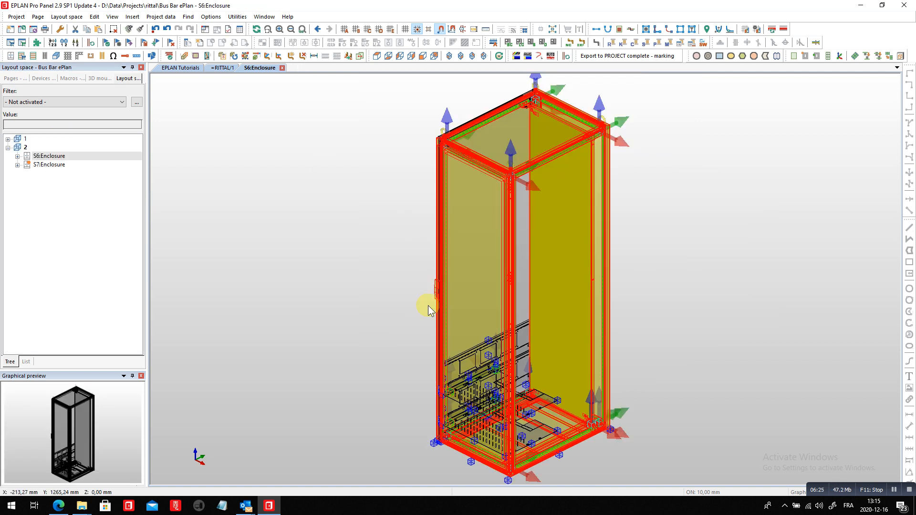
mouse_move(508, 465)
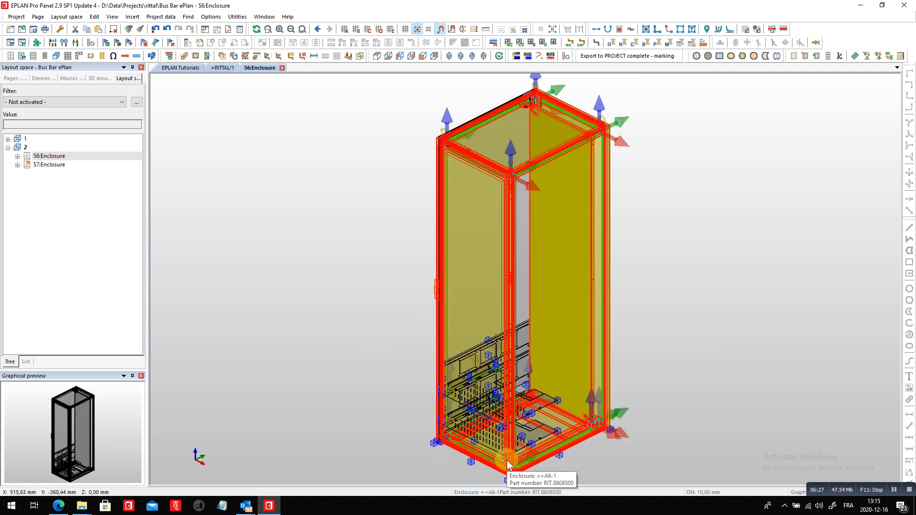
mouse_move(627, 416)
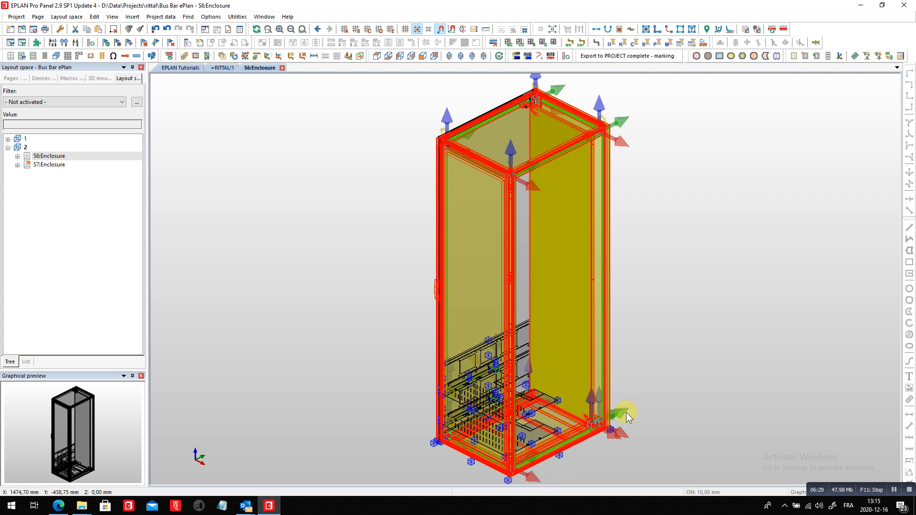
mouse_move(505, 377)
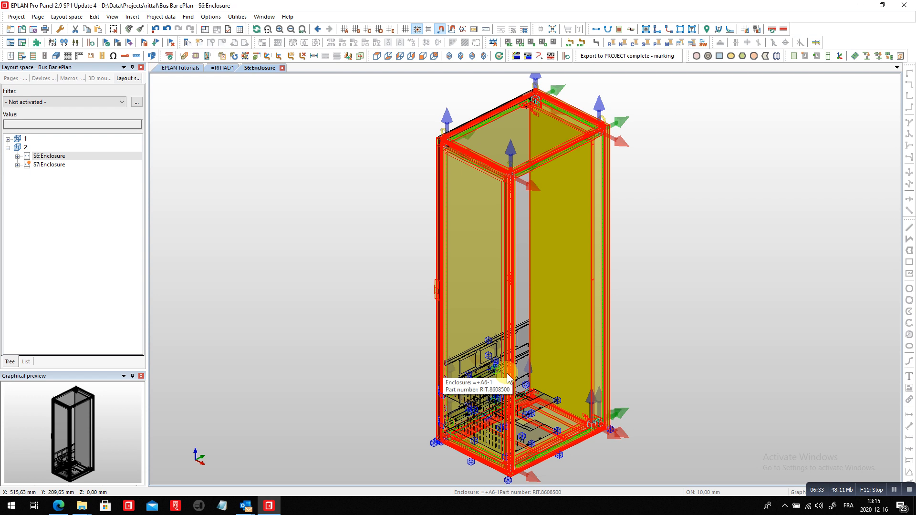
- Generate all project reports and open the Summarized parts list page under BOM
left_click(13, 77)
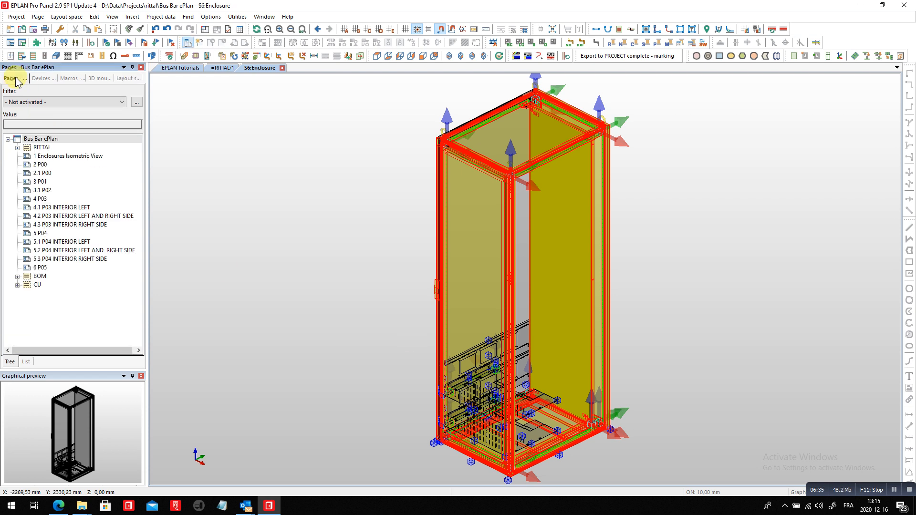
mouse_move(262, 129)
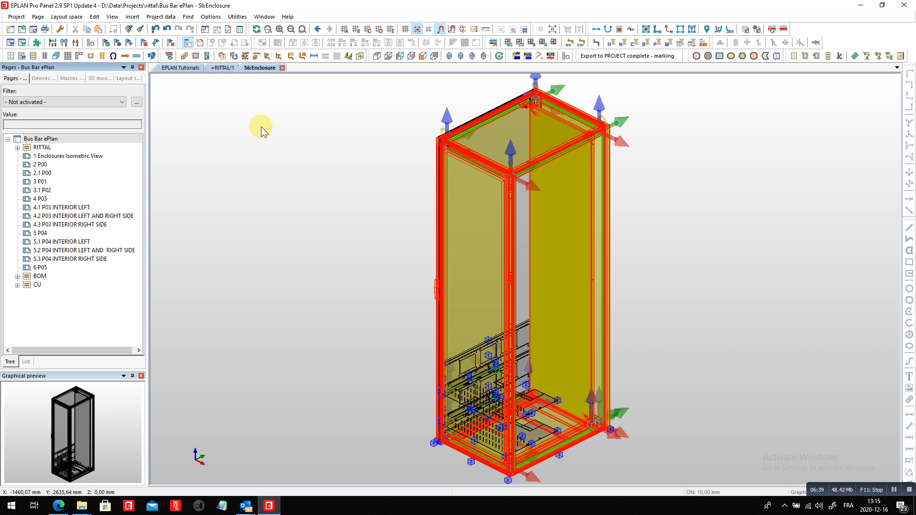
left_click(237, 16)
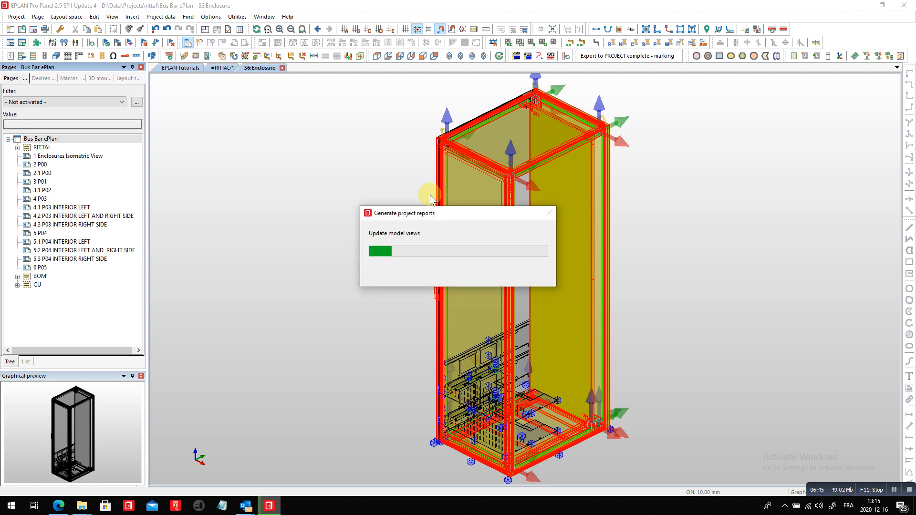
mouse_move(546, 210)
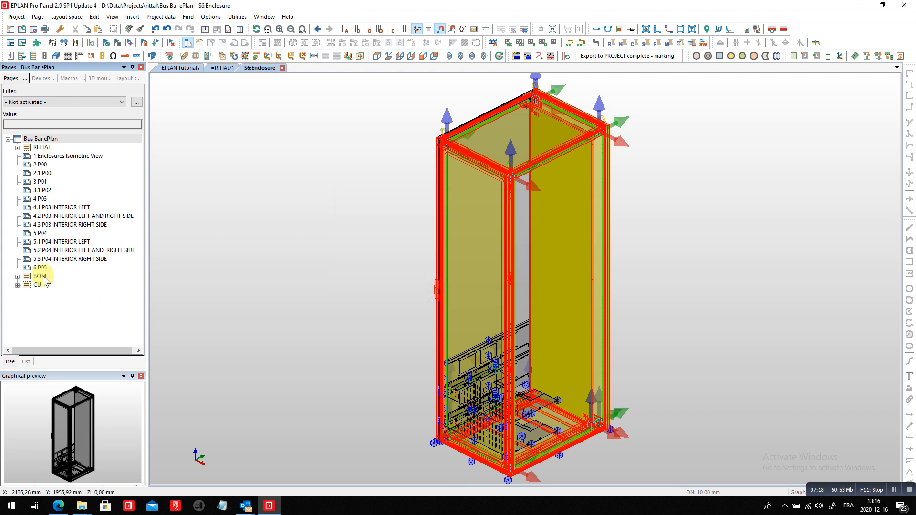
left_click(18, 276)
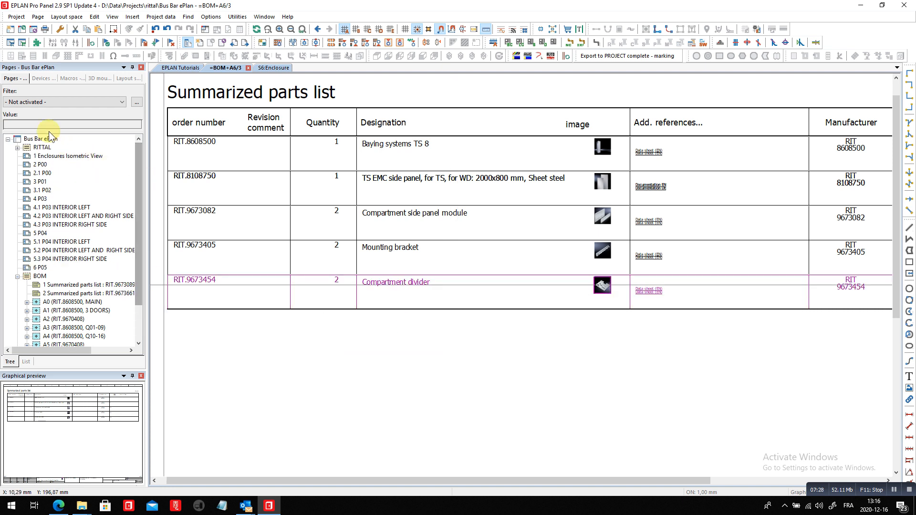
left_click(40, 138)
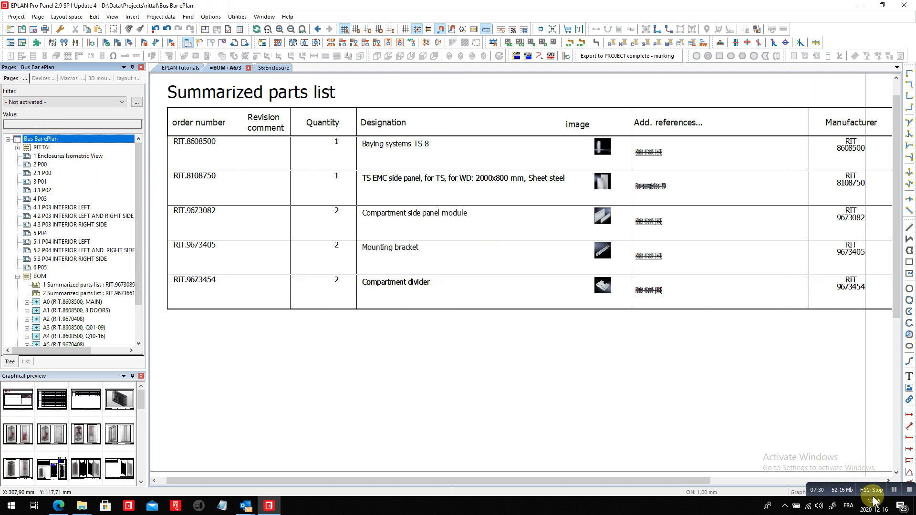